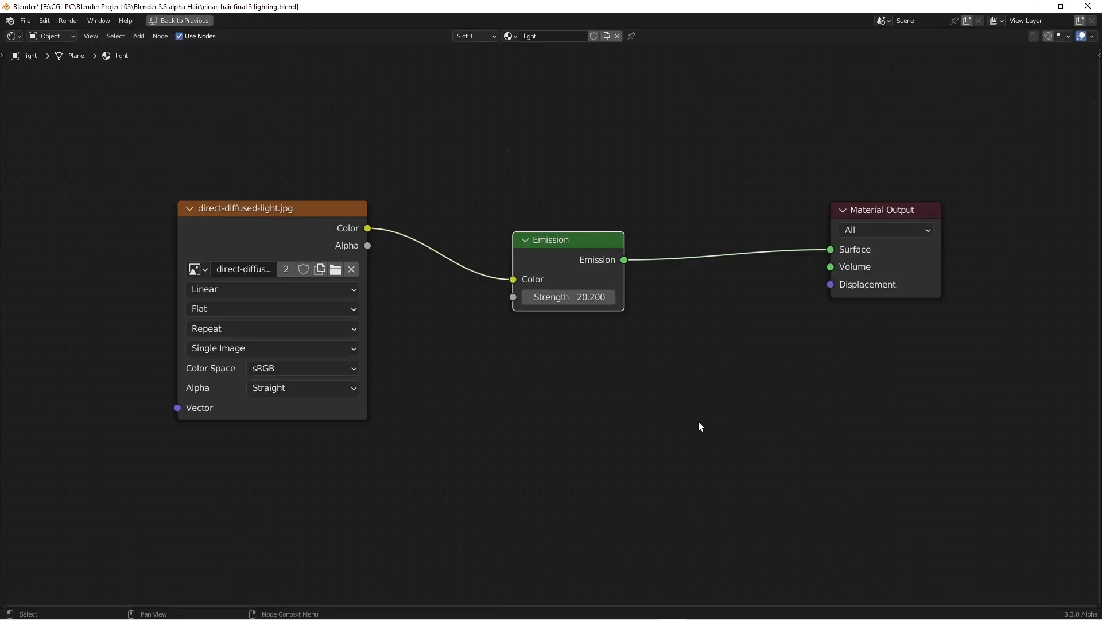
Nudge the Image Texture node right and return to the full Shading workspace layout
{"action": "left_click_drag", "start_coordinate": [270, 207], "coordinate": [290, 208]}
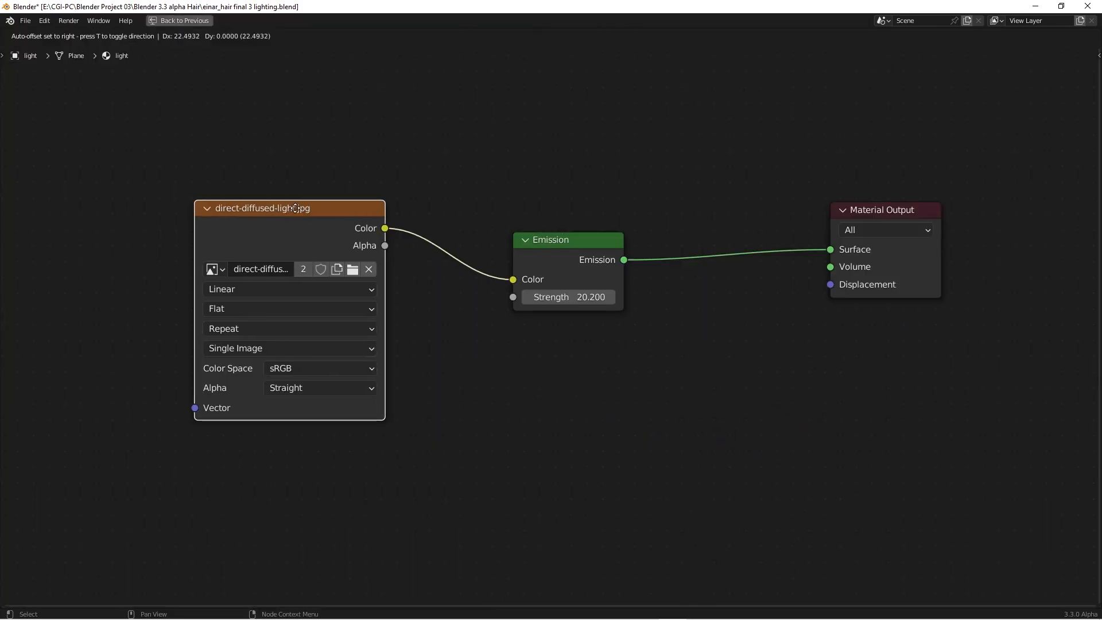
{"action": "left_click", "coordinate": [202, 22]}
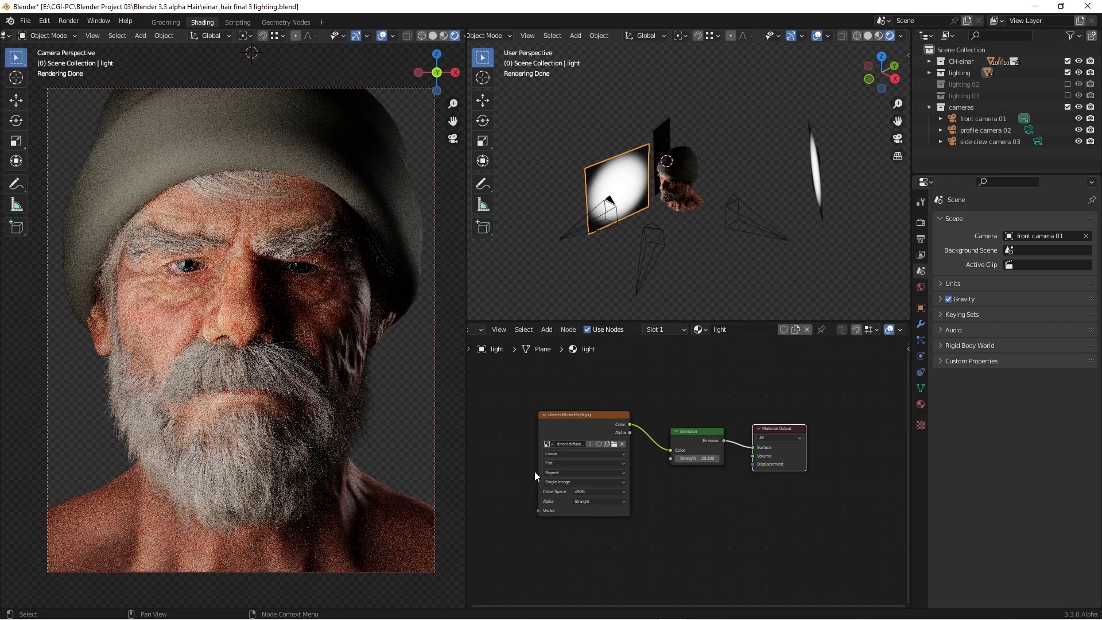
{"action": "mouse_move", "coordinate": [584, 384]}
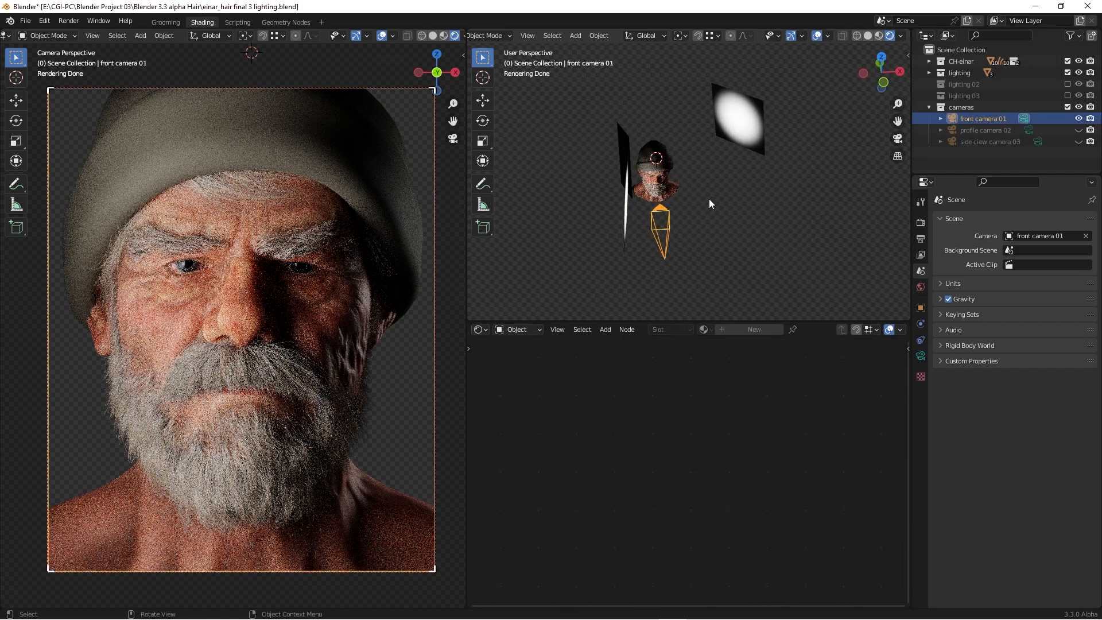
{"action": "mouse_move", "coordinate": [675, 165]}
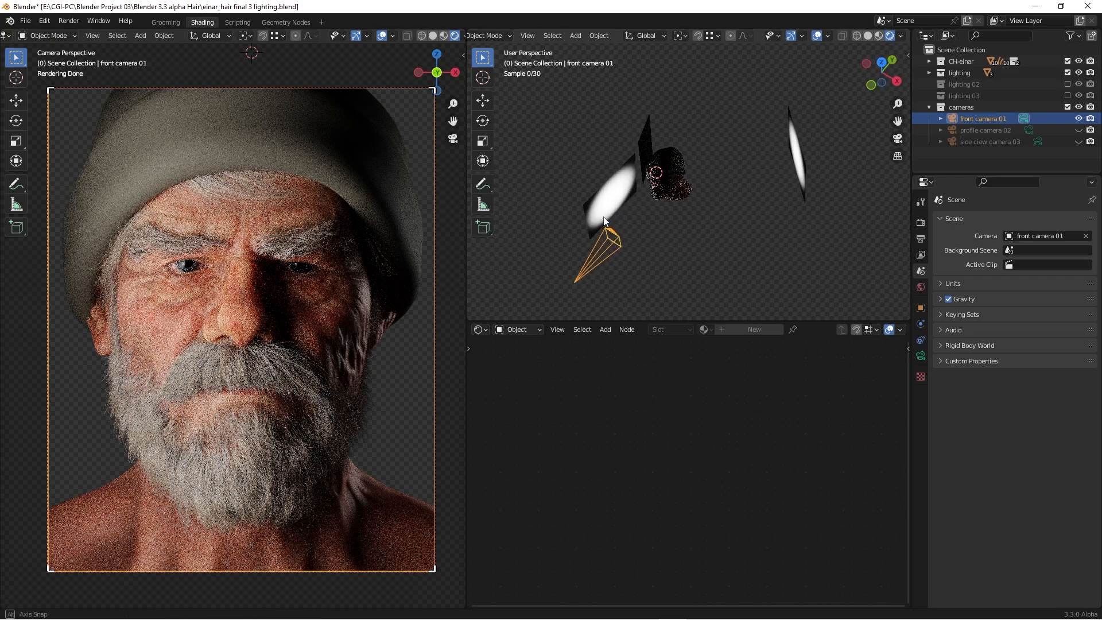
Select the light.001 emission plane to show its diffused-light Emission material
{"action": "left_click", "coordinate": [603, 189]}
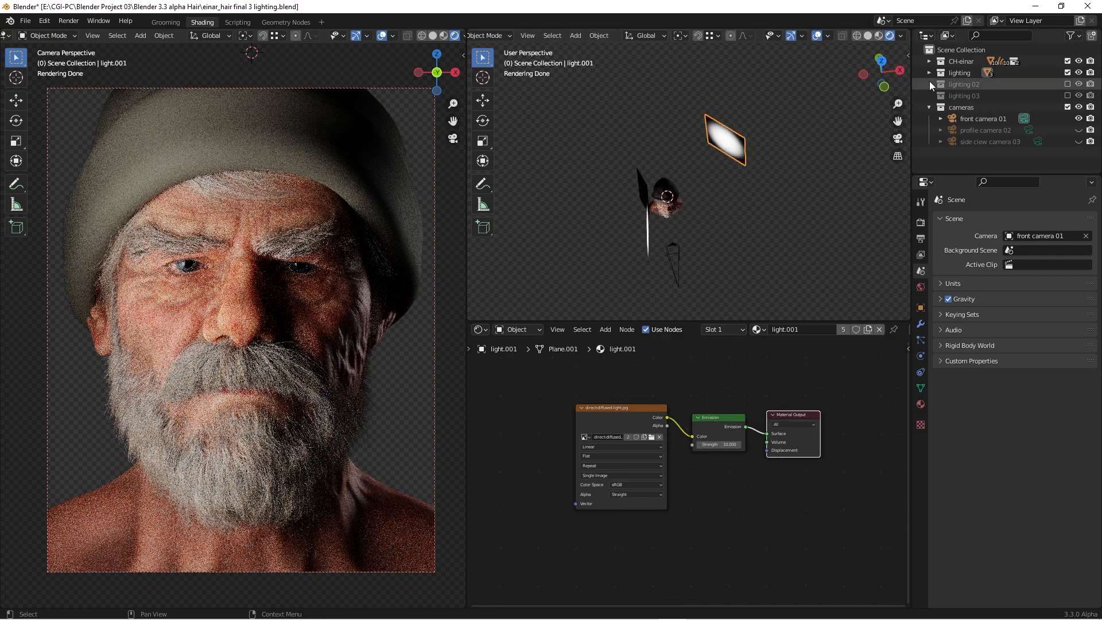
Expand the lighting collection to reveal its flag, light and light.003 objects
{"action": "left_click", "coordinate": [930, 72]}
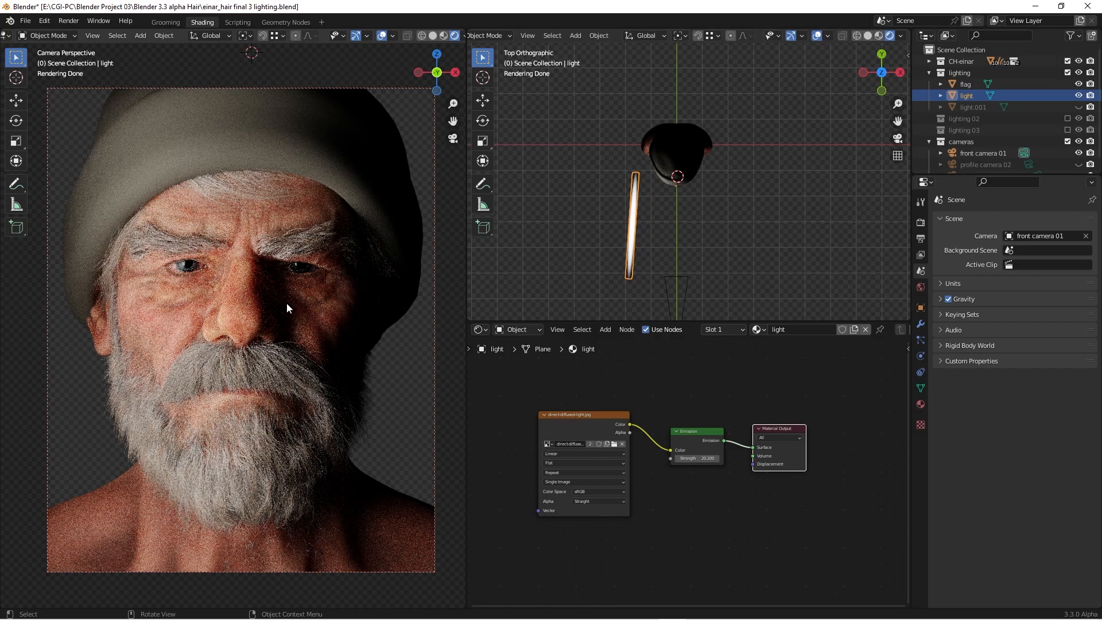
{"action": "mouse_move", "coordinate": [282, 300]}
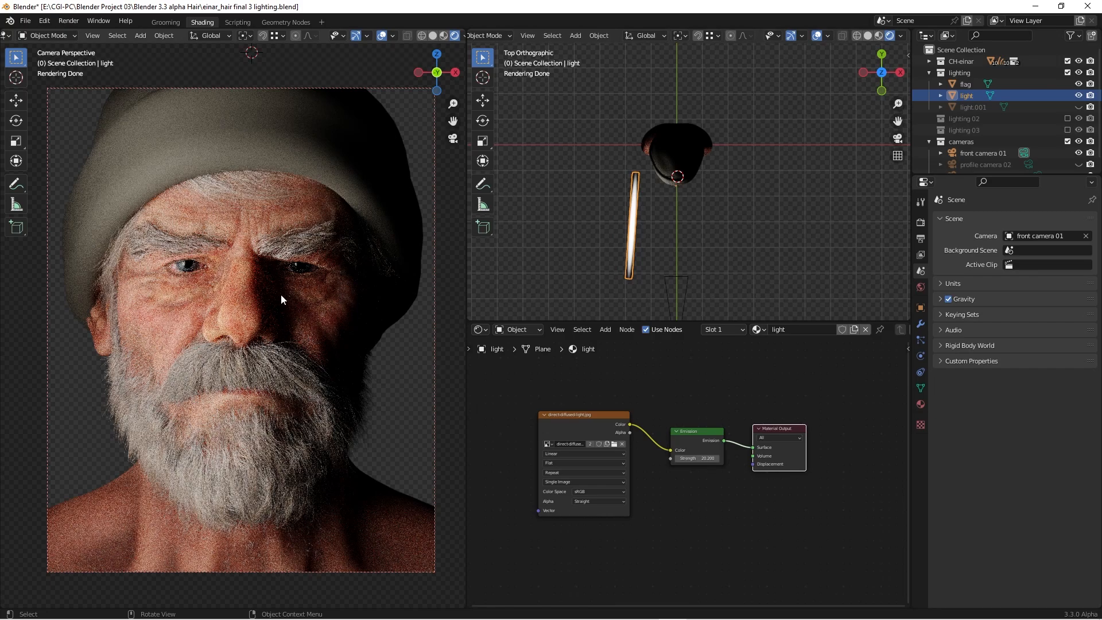
{"action": "mouse_move", "coordinate": [322, 339]}
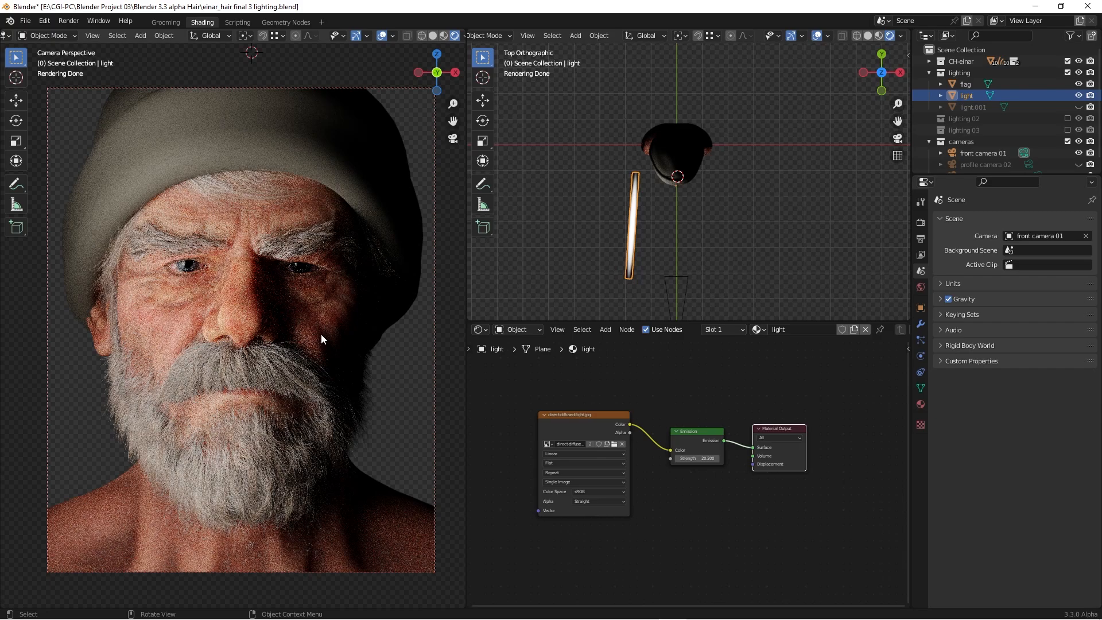
{"action": "mouse_move", "coordinate": [287, 308]}
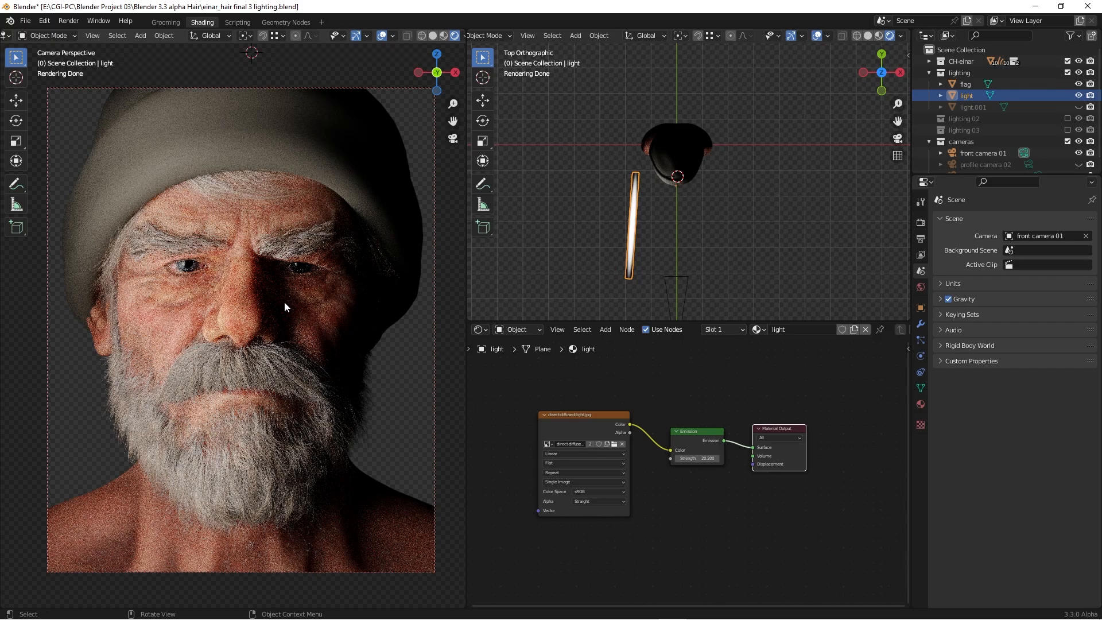
{"action": "mouse_move", "coordinate": [649, 222]}
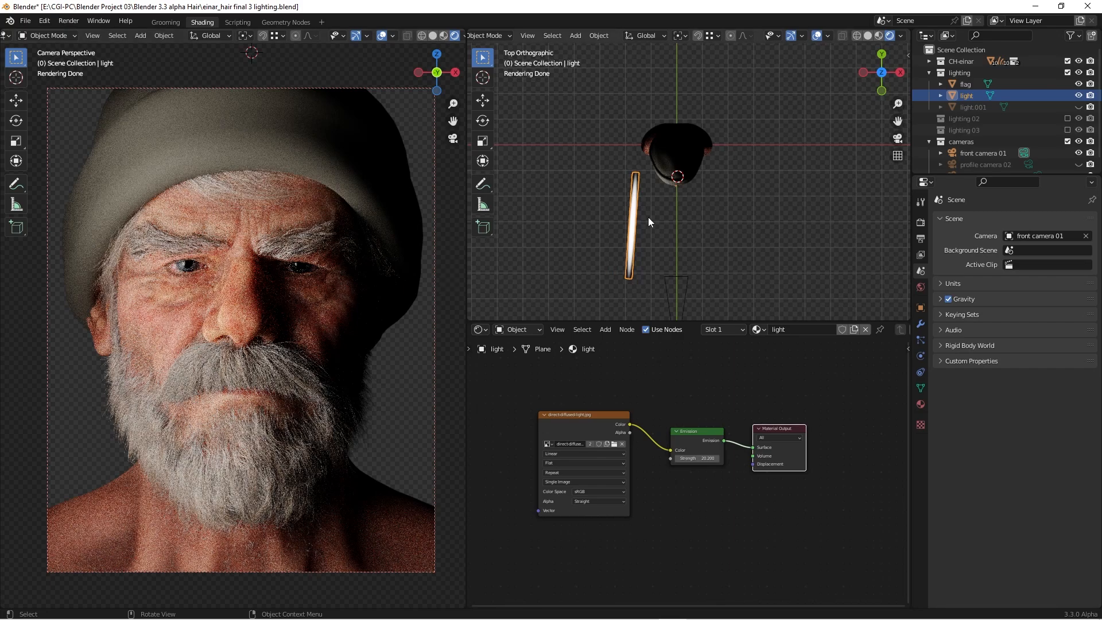
{"action": "mouse_move", "coordinate": [270, 333]}
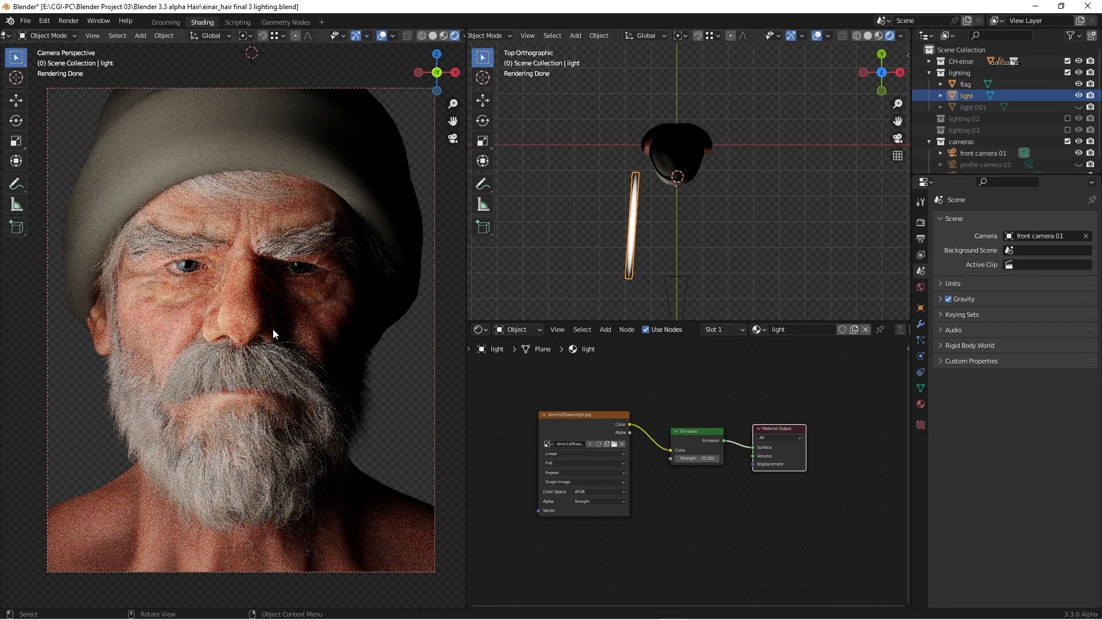
{"action": "mouse_move", "coordinate": [316, 261]}
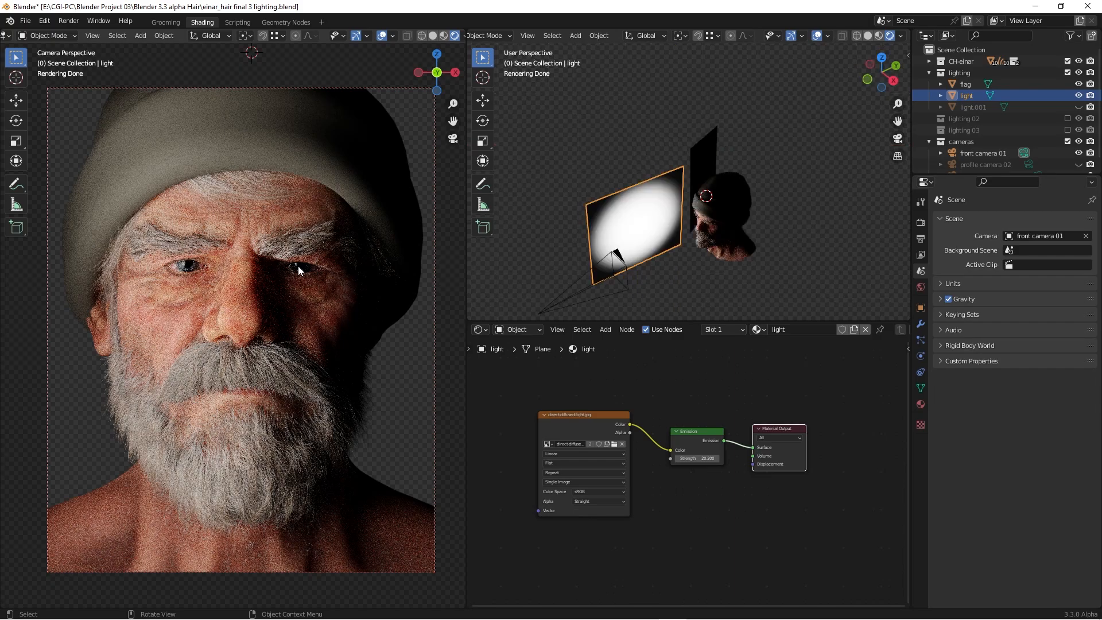
{"action": "mouse_move", "coordinate": [772, 158]}
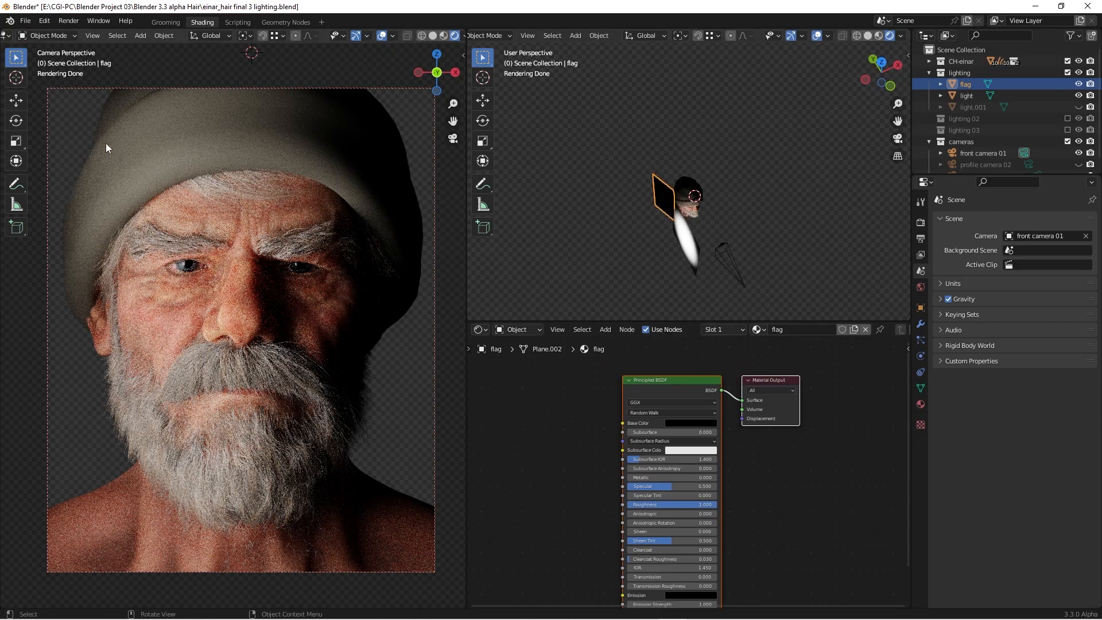
{"action": "mouse_move", "coordinate": [110, 312]}
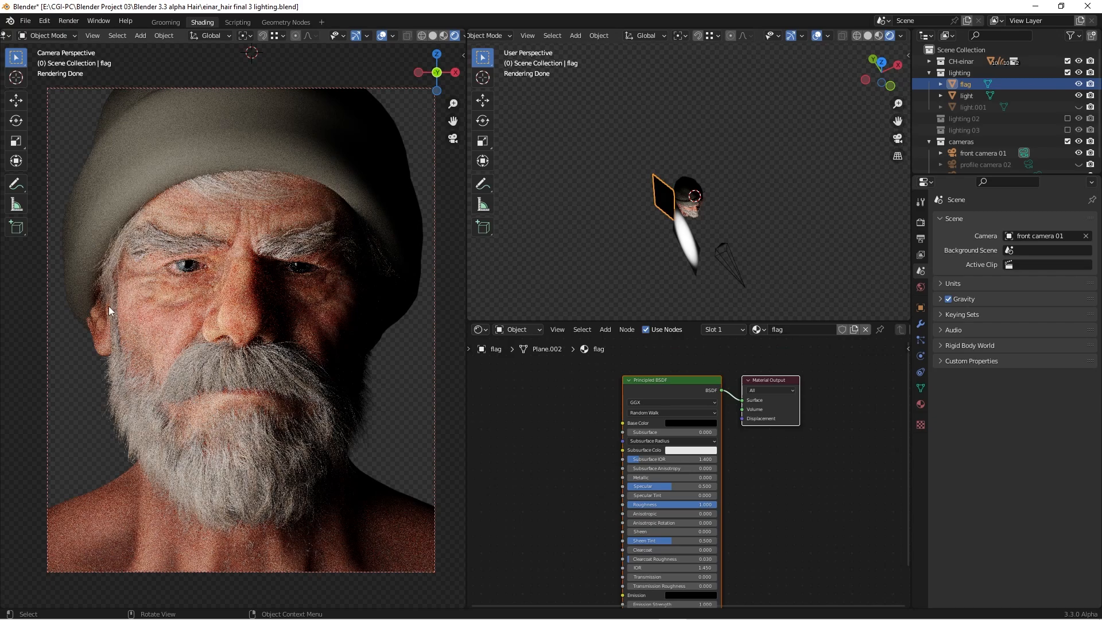
{"action": "mouse_move", "coordinate": [98, 287]}
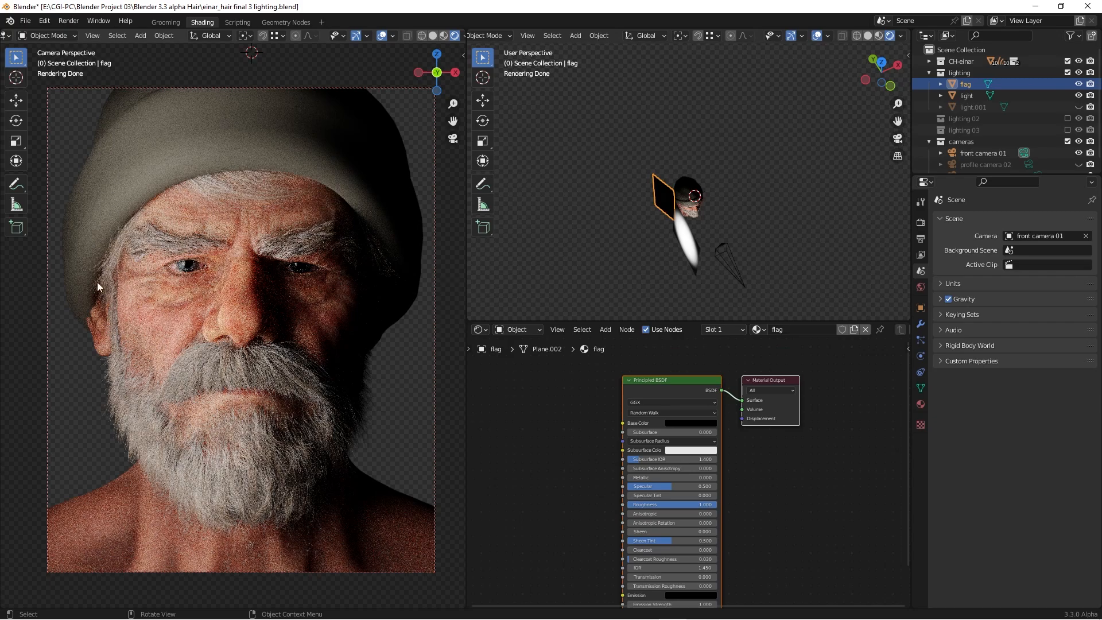
{"action": "mouse_move", "coordinate": [175, 254]}
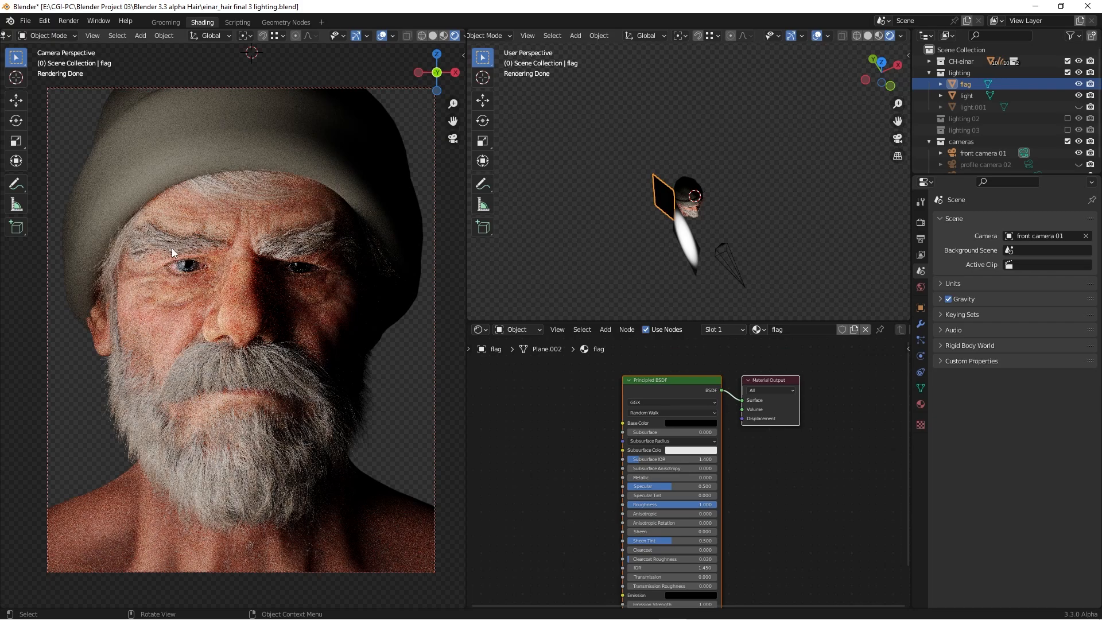
{"action": "mouse_move", "coordinate": [321, 262]}
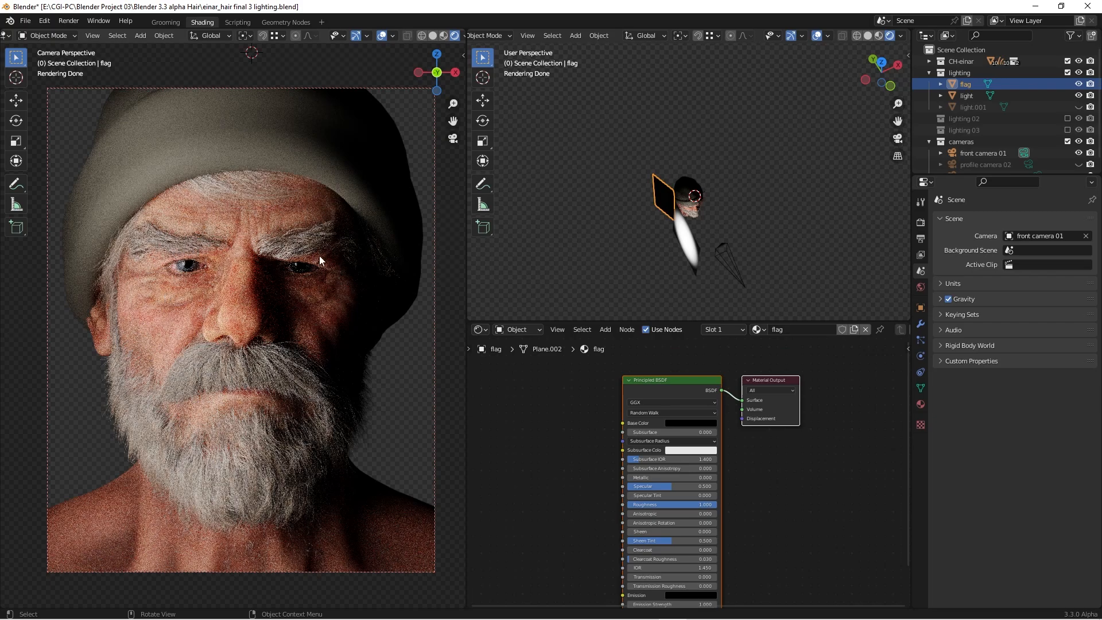
{"action": "mouse_move", "coordinate": [189, 319]}
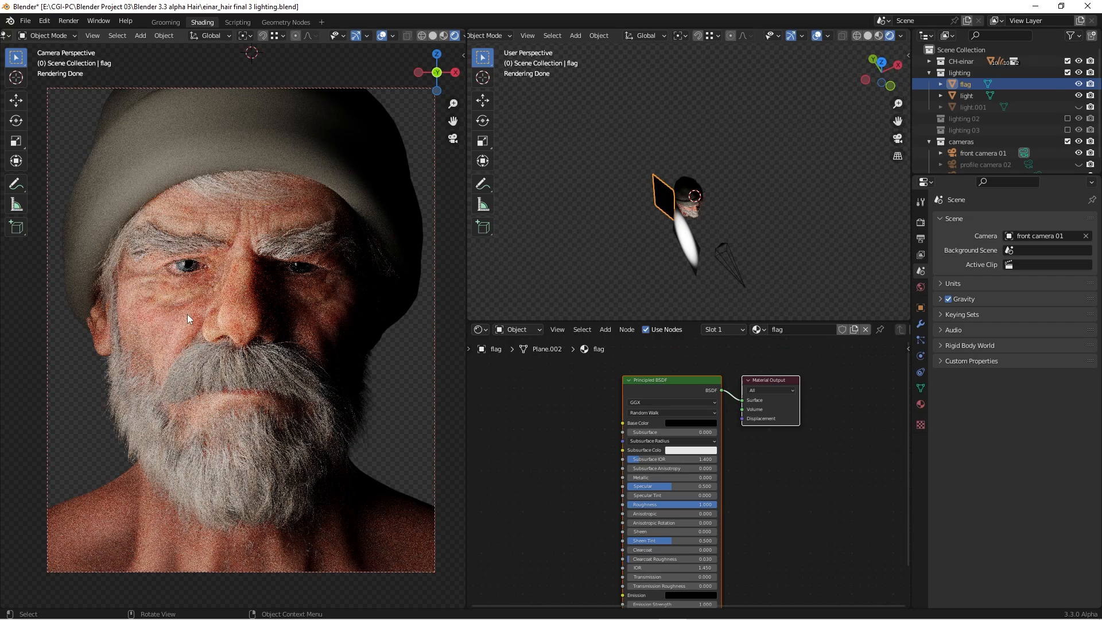
{"action": "mouse_move", "coordinate": [248, 316]}
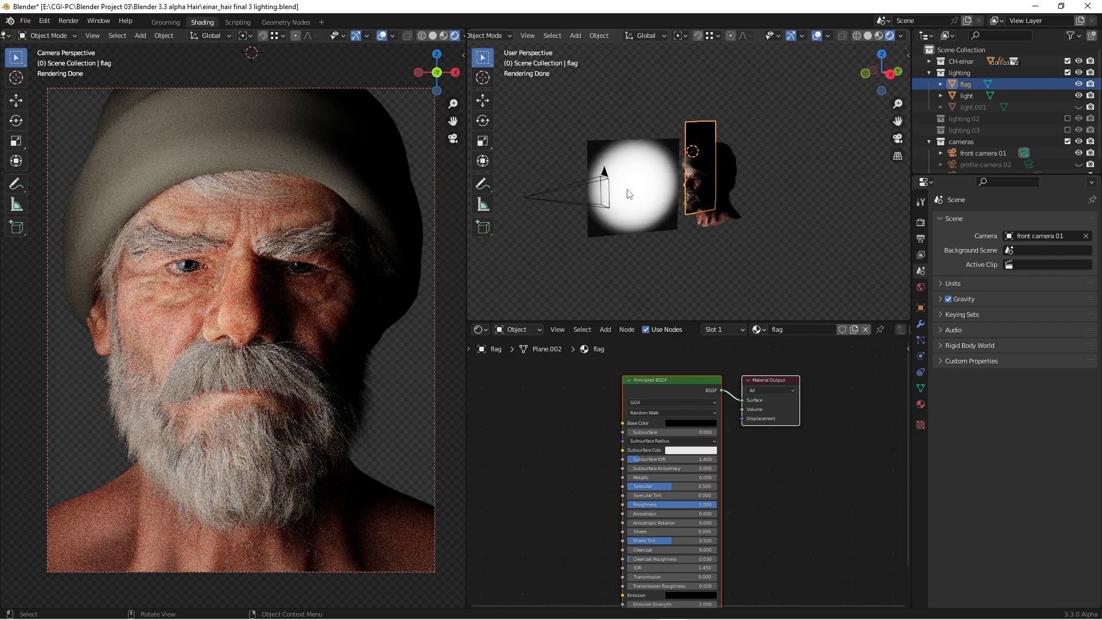
{"action": "mouse_move", "coordinate": [652, 190]}
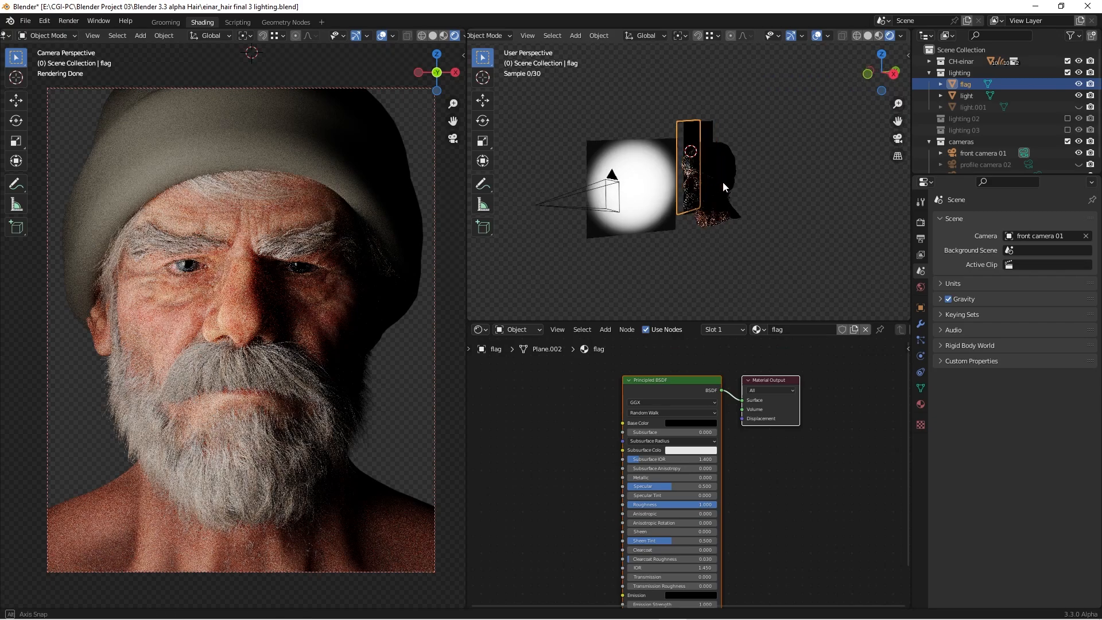
Orbit around the flag and light planes, then select the light emission plane in the Outliner
{"action": "left_click_drag", "start_coordinate": [724, 187], "coordinate": [680, 215]}
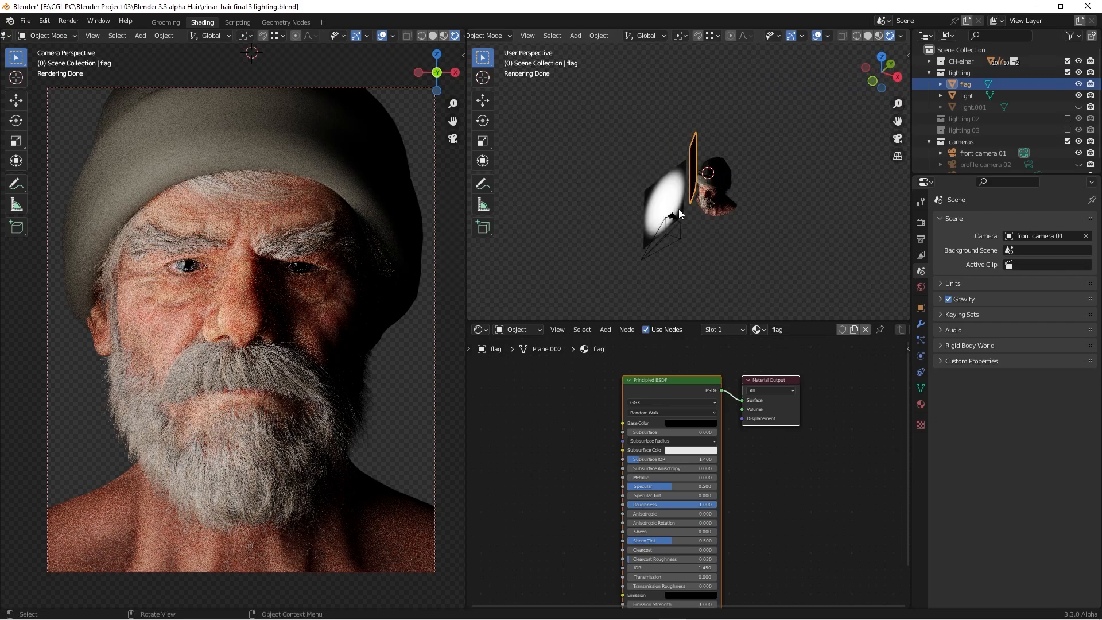
{"action": "mouse_move", "coordinate": [726, 189]}
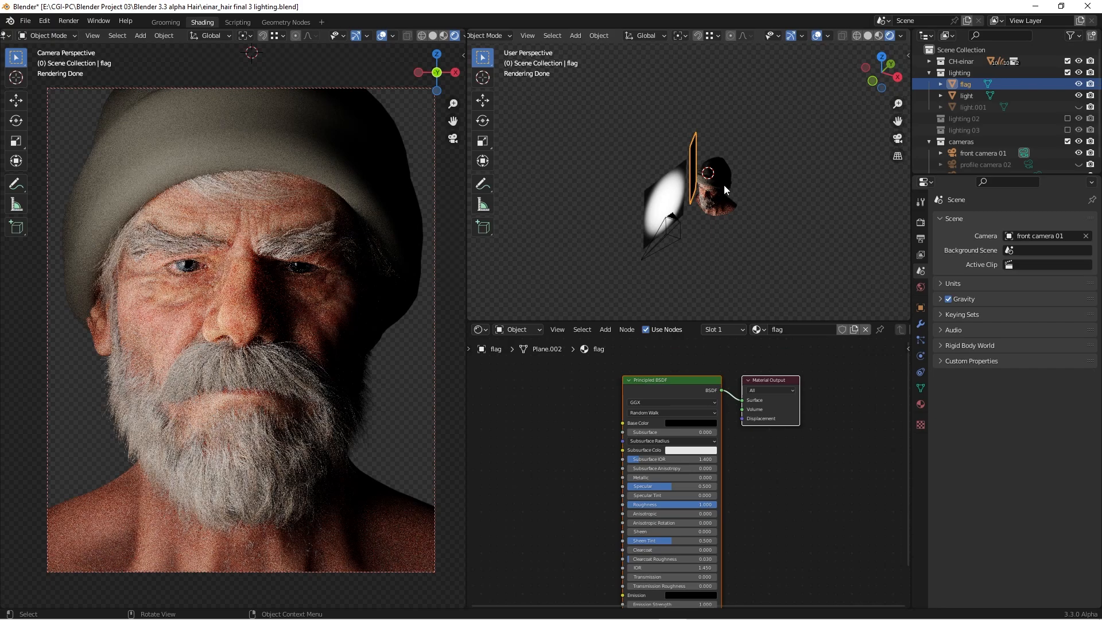
{"action": "mouse_move", "coordinate": [795, 222]}
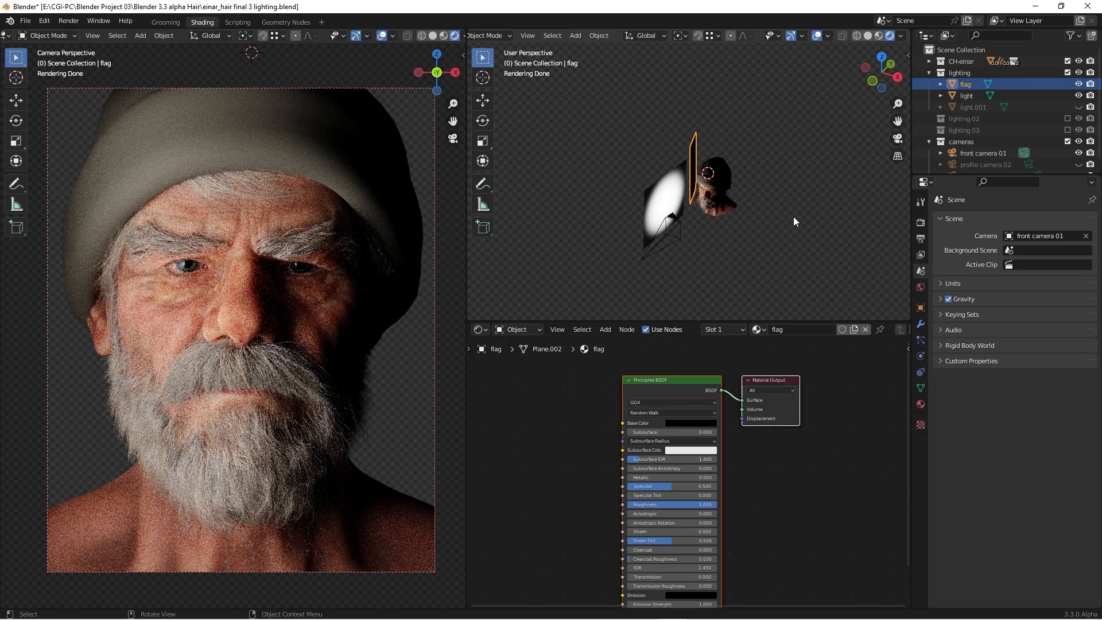
{"action": "mouse_move", "coordinate": [769, 229]}
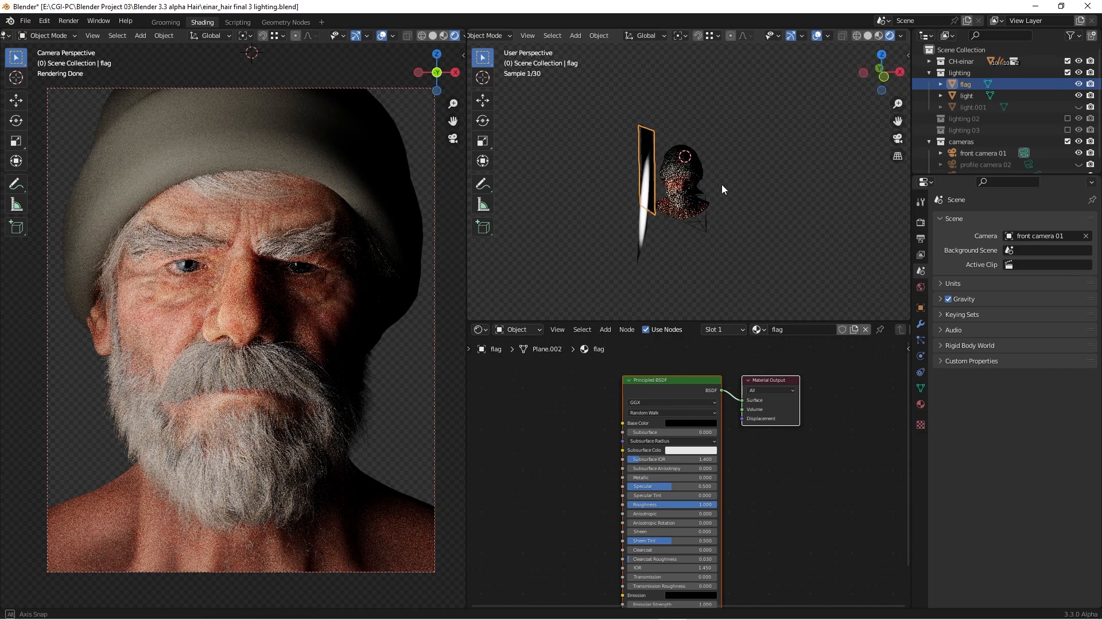
{"action": "left_click", "coordinate": [967, 95]}
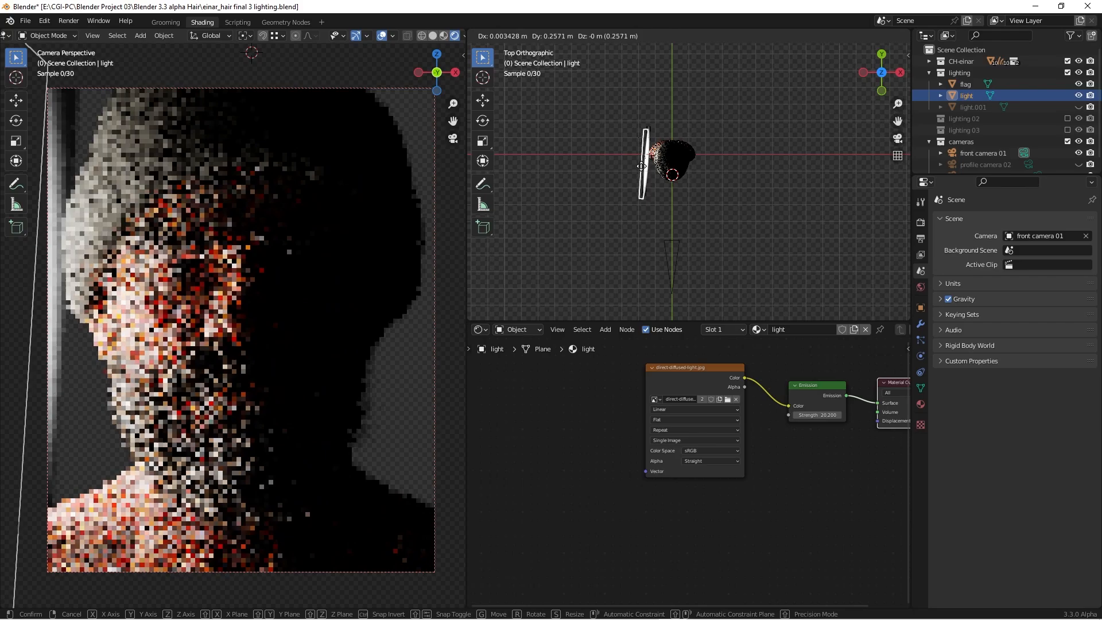
Move the light plane in front of the head on its left and confirm the position
{"action": "left_click_drag", "start_coordinate": [639, 167], "coordinate": [630, 216]}
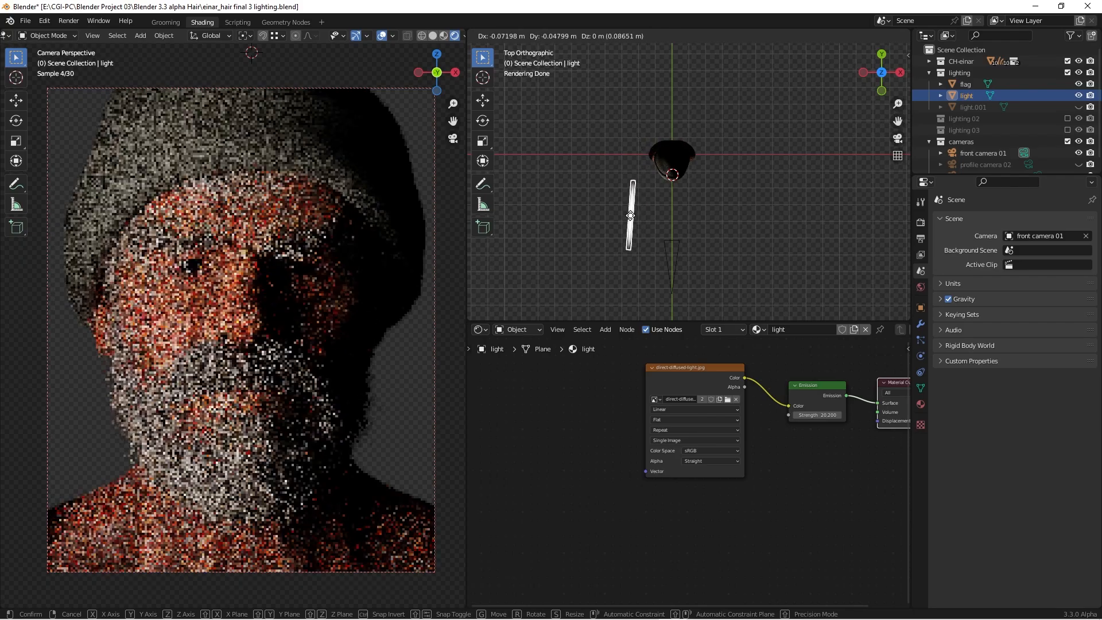
{"action": "left_click", "coordinate": [716, 182]}
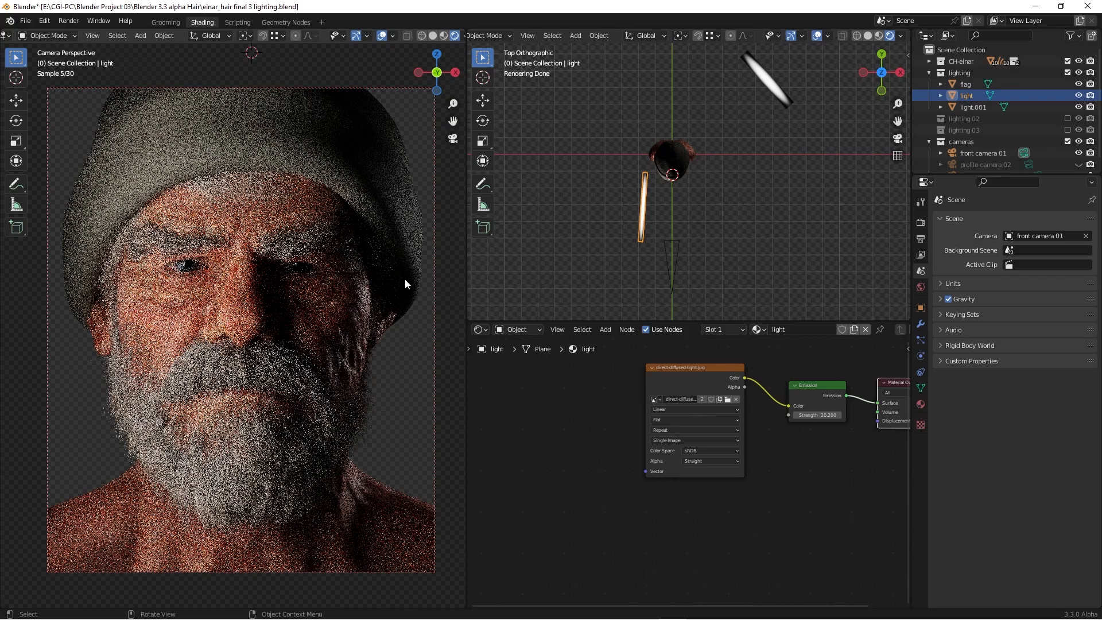
{"action": "mouse_move", "coordinate": [367, 371]}
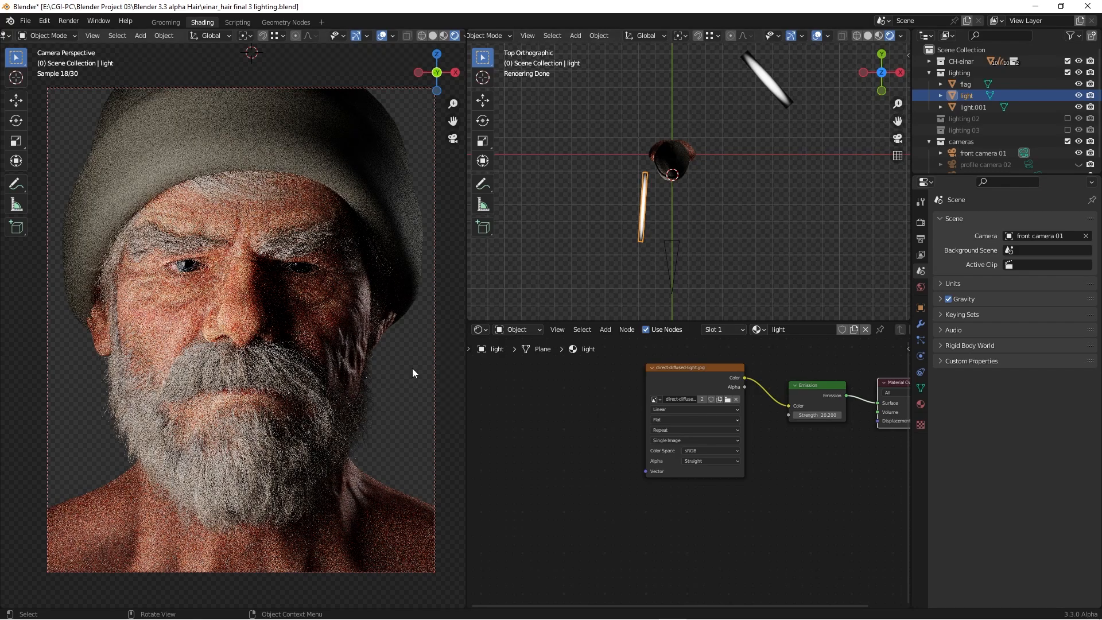
{"action": "mouse_move", "coordinate": [386, 418]}
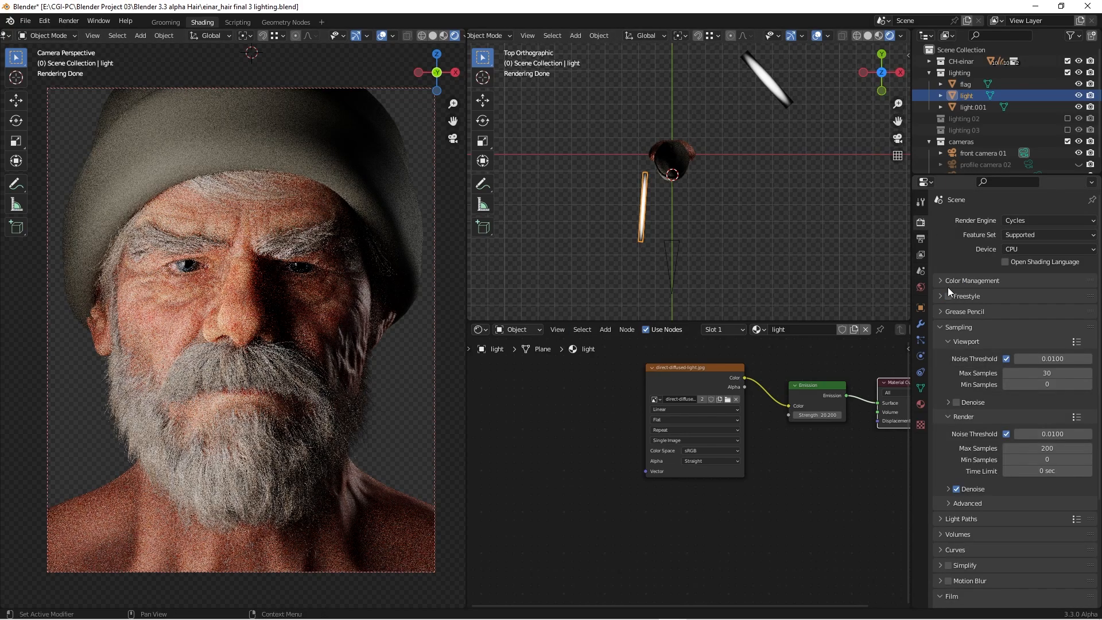
{"action": "scroll", "scroll_direction": "down", "scroll_amount": 3}
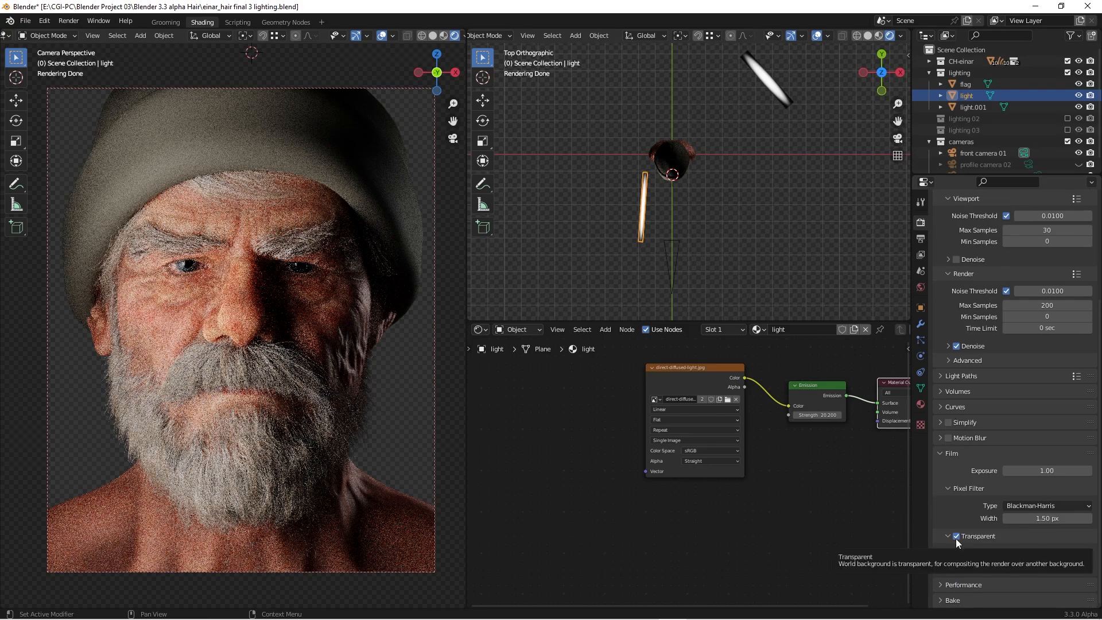
{"action": "left_click", "coordinate": [955, 536]}
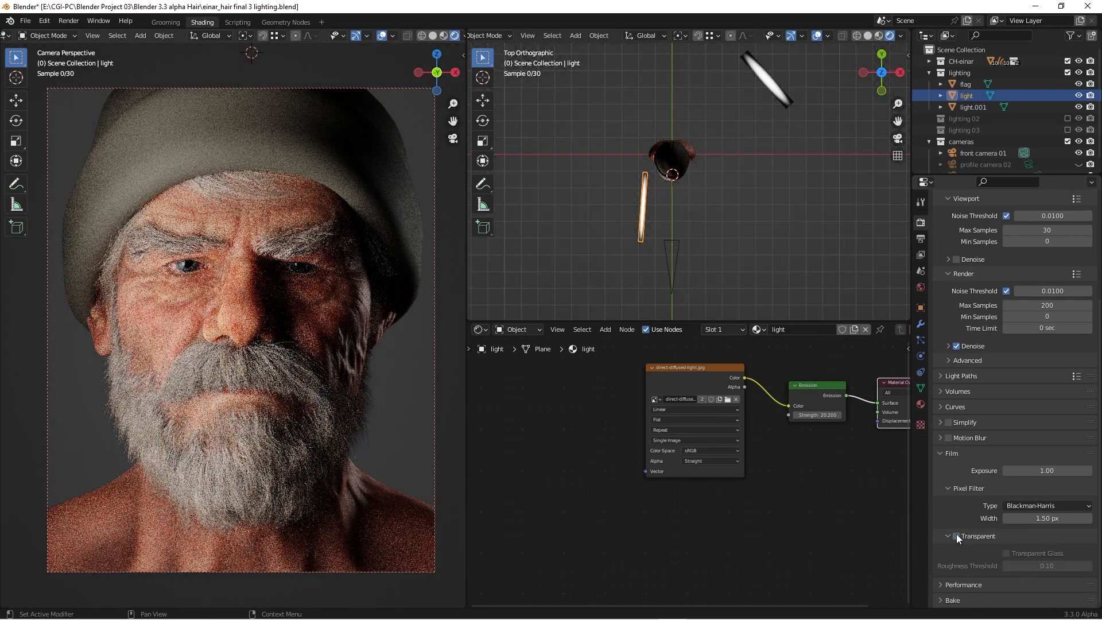
{"action": "left_click", "coordinate": [955, 536]}
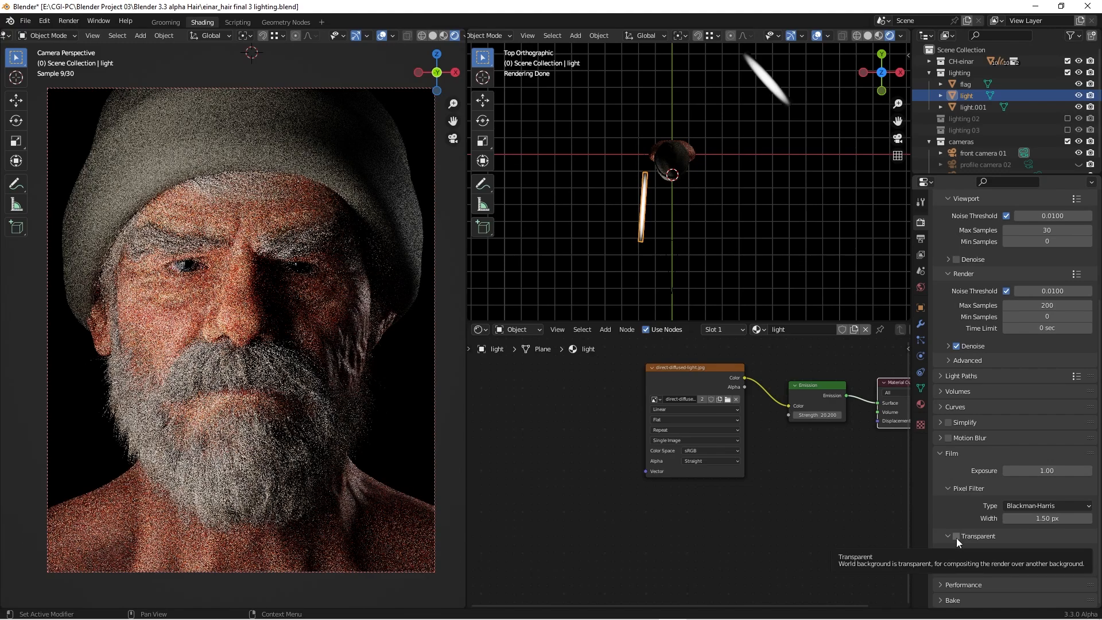
{"action": "left_click", "coordinate": [955, 536]}
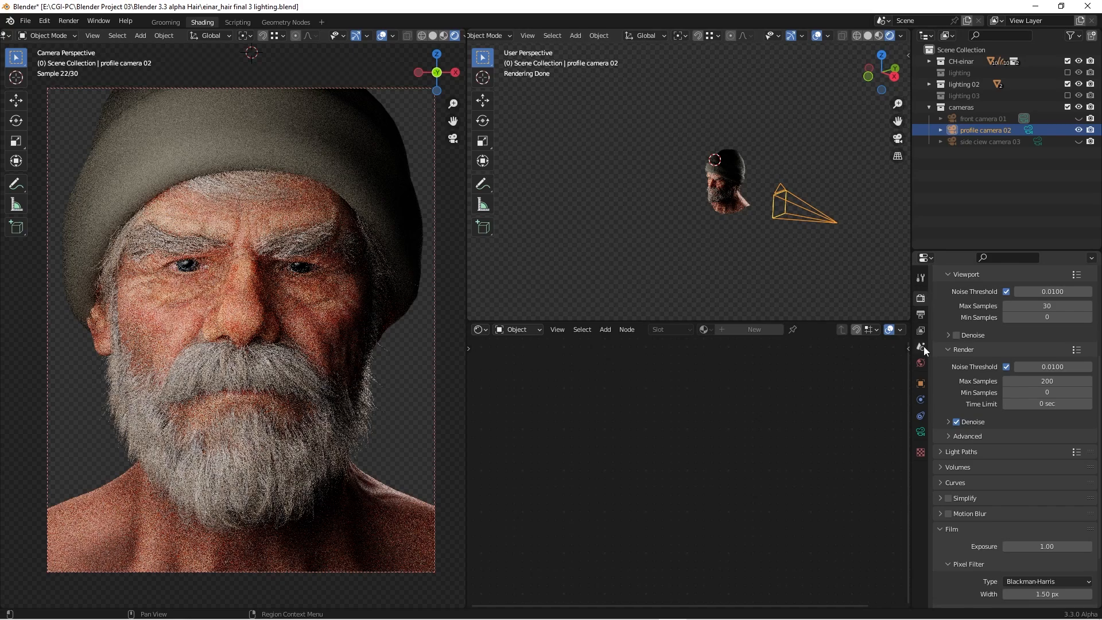
Make profile camera 02 the active scene camera in Scene Properties
{"action": "left_click", "coordinate": [920, 362]}
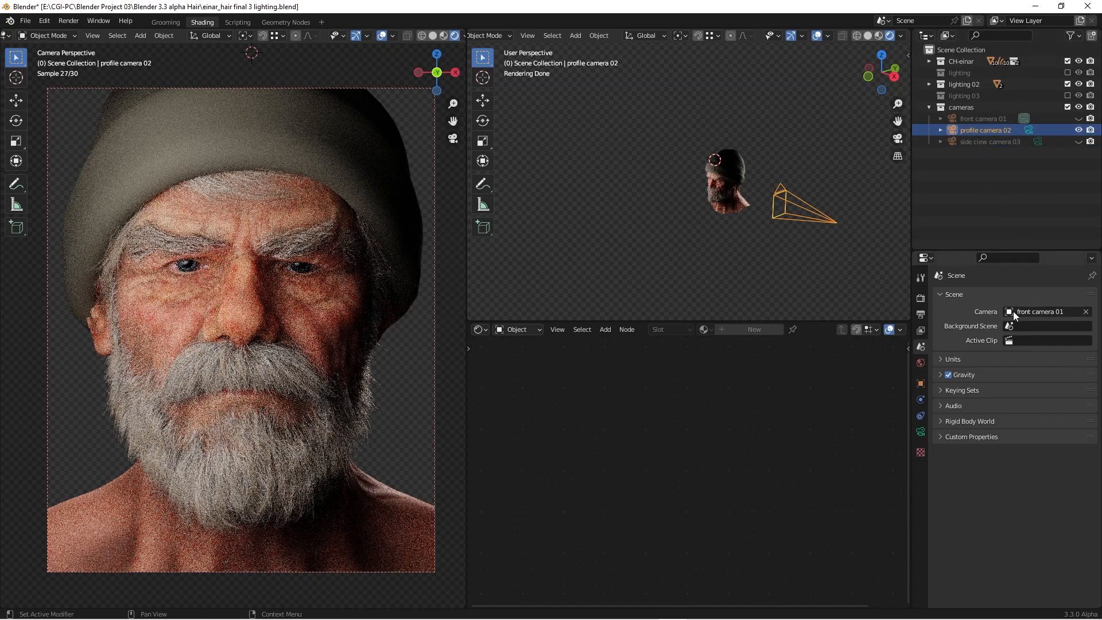
{"action": "left_click", "coordinate": [1046, 312]}
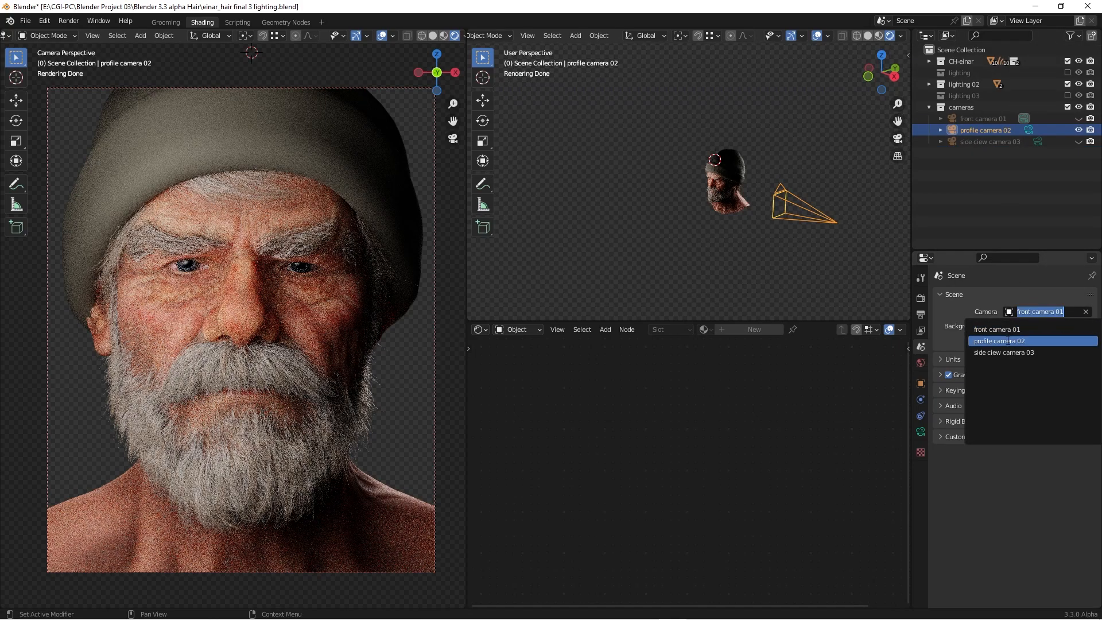
{"action": "left_click", "coordinate": [999, 341]}
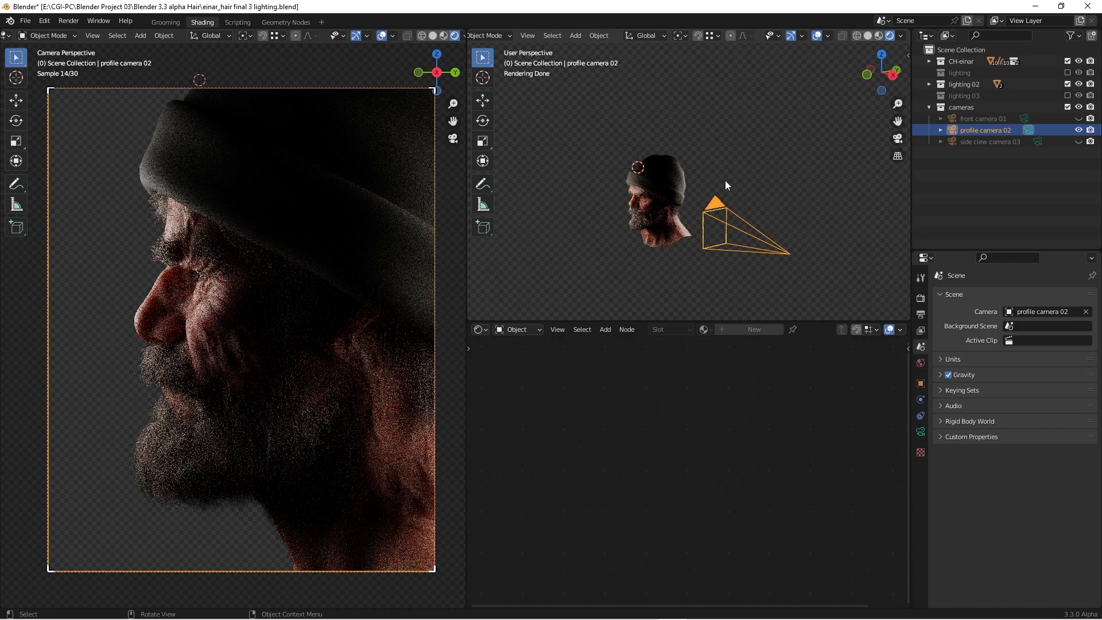
Select light.002 in lighting 02 and enable its Ray Visibility to Camera
{"action": "left_click", "coordinate": [930, 84]}
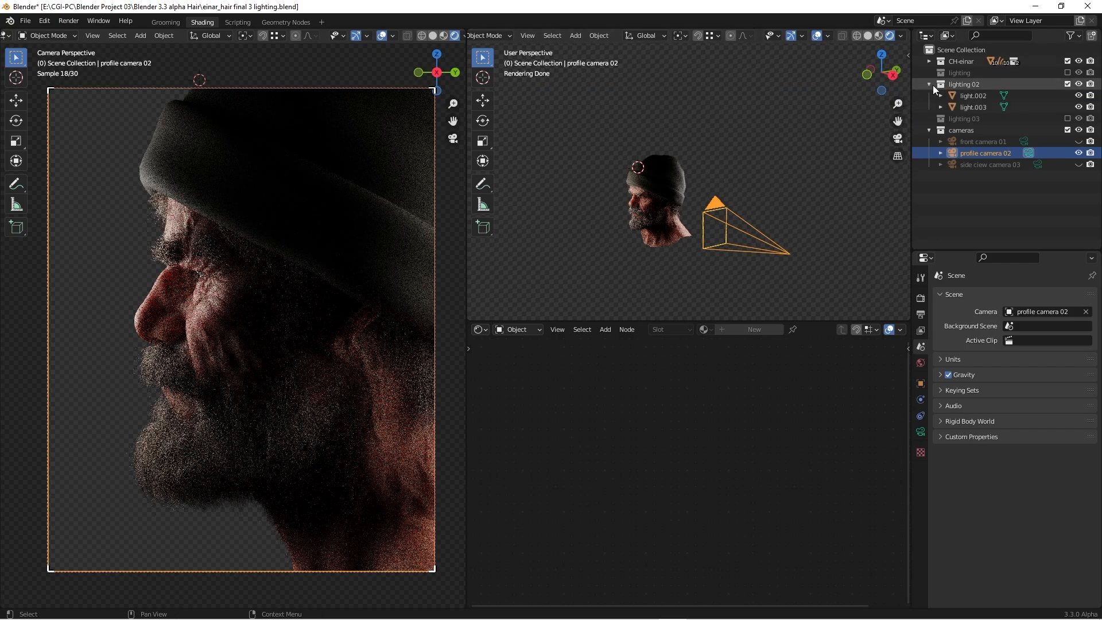
{"action": "left_click", "coordinate": [972, 95]}
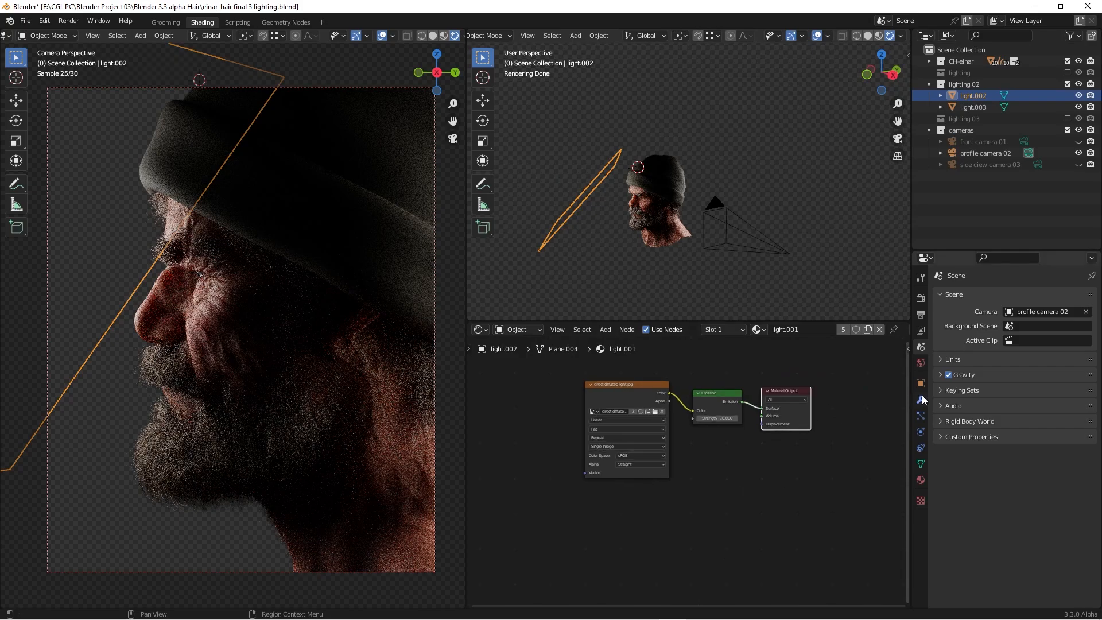
{"action": "mouse_move", "coordinate": [920, 383]}
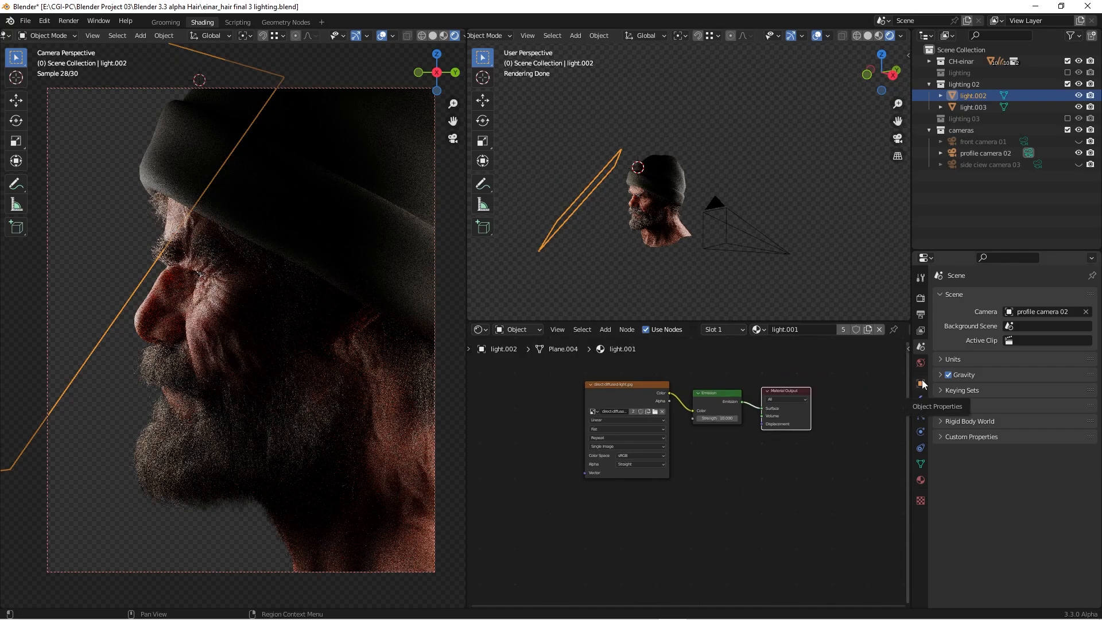
{"action": "left_click", "coordinate": [921, 384]}
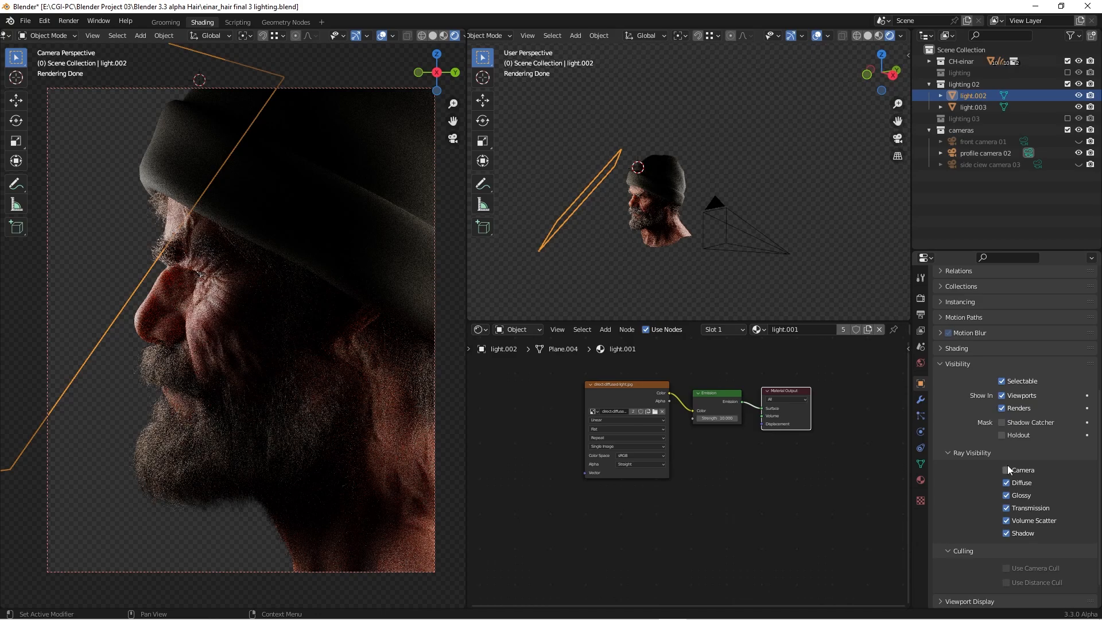
{"action": "left_click", "coordinate": [1006, 471]}
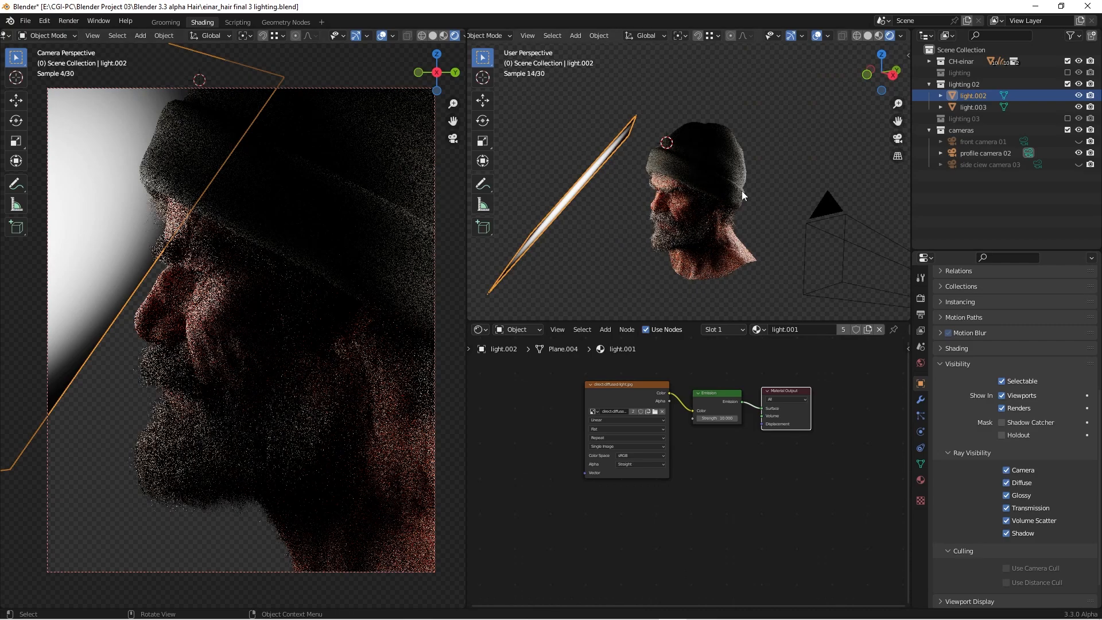
Disable Ray Visibility to Camera for light.002 so its glow leaves the render
{"action": "left_click", "coordinate": [1005, 471]}
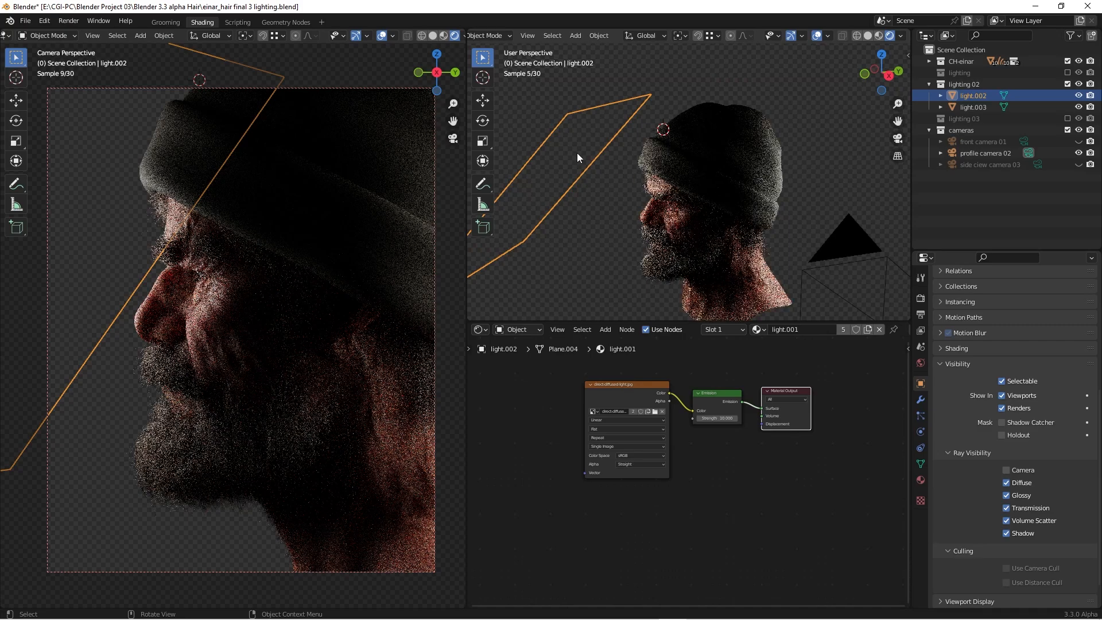
{"action": "mouse_move", "coordinate": [603, 160]}
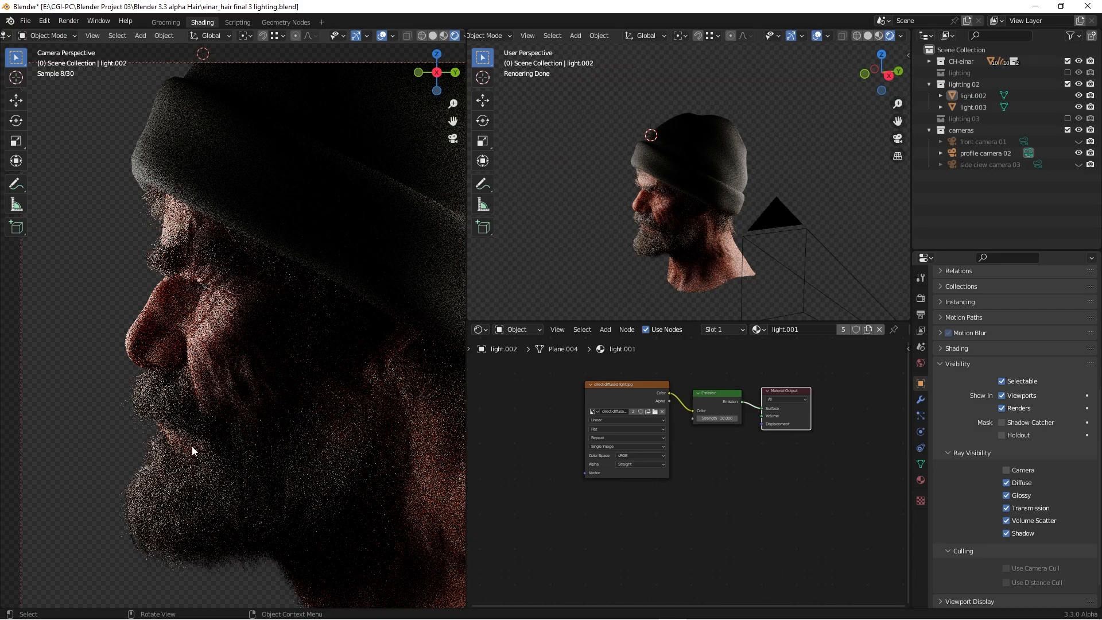
{"action": "mouse_move", "coordinate": [682, 195]}
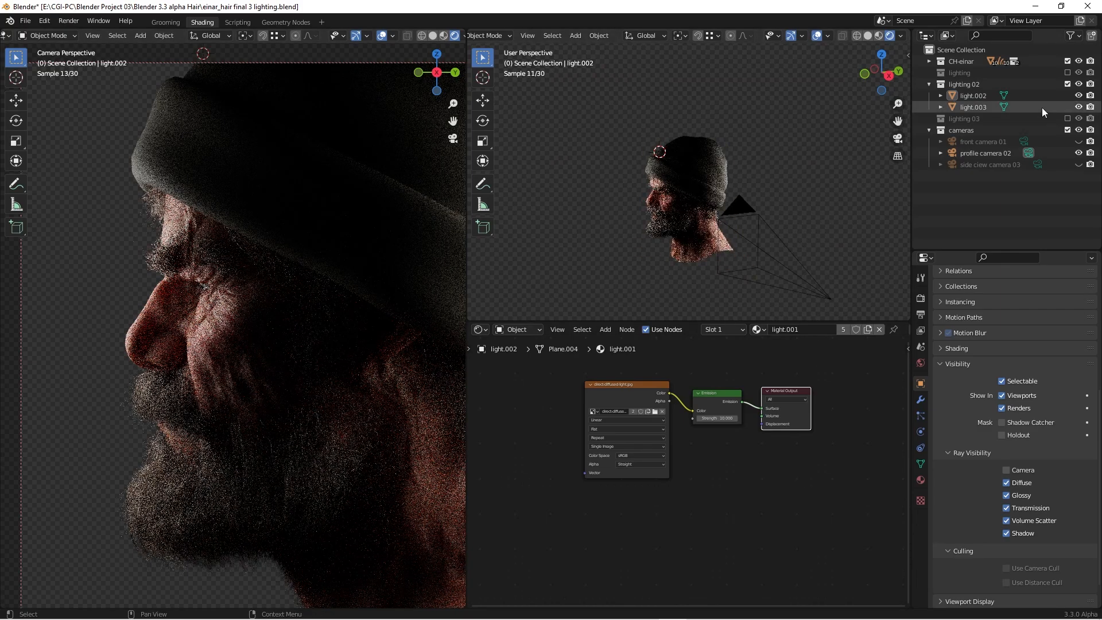
Enable the lighting 03 collection in place of lighting 02
{"action": "left_click", "coordinate": [973, 107]}
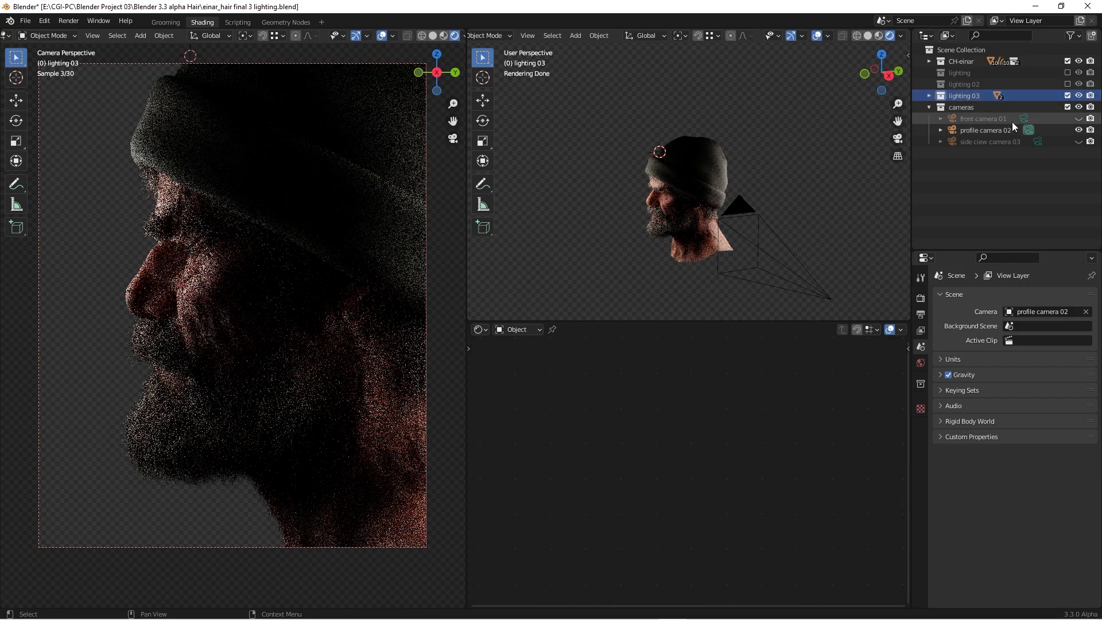
Choose side view camera 03 as the scene camera in Scene Properties
{"action": "left_click", "coordinate": [1047, 313]}
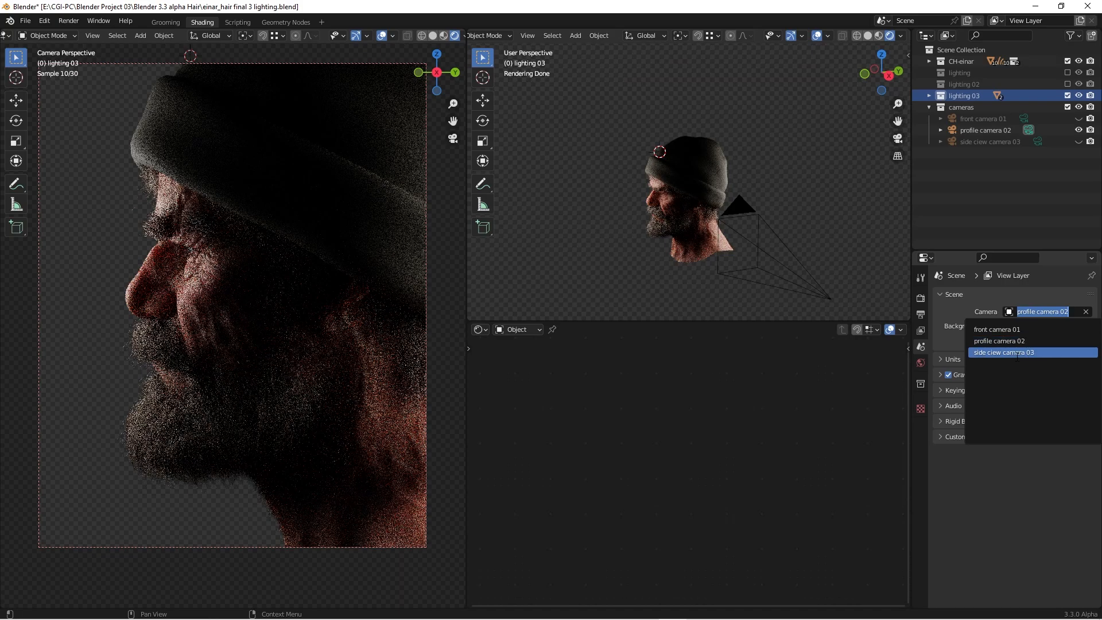
{"action": "left_click", "coordinate": [1003, 352]}
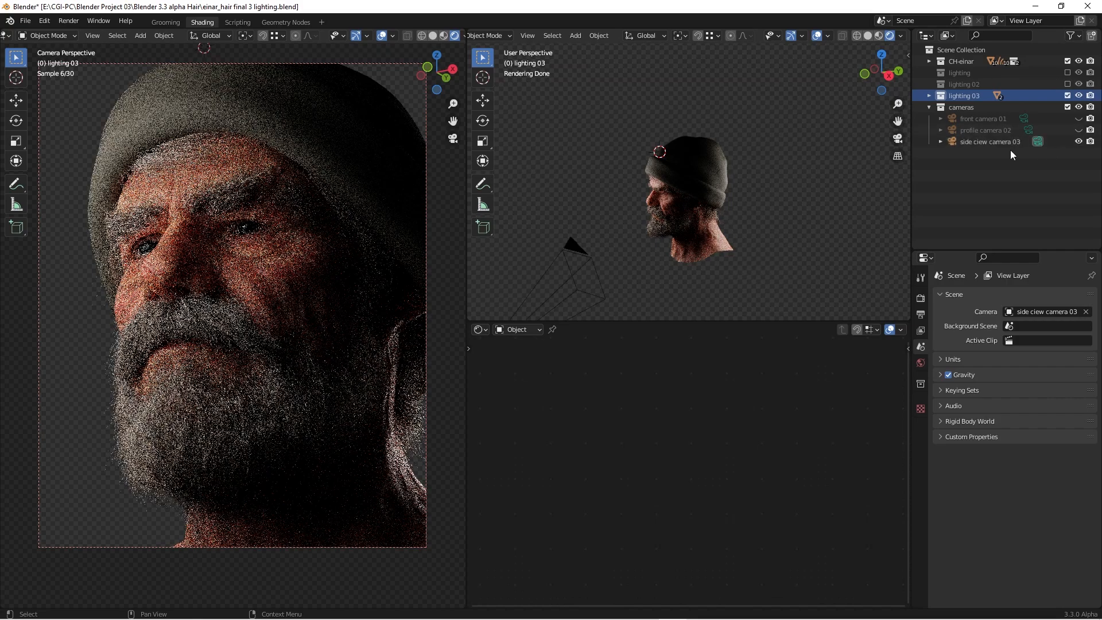
Expand the lighting 03 collection and select the light.005 emission plane for review
{"action": "left_click", "coordinate": [989, 142]}
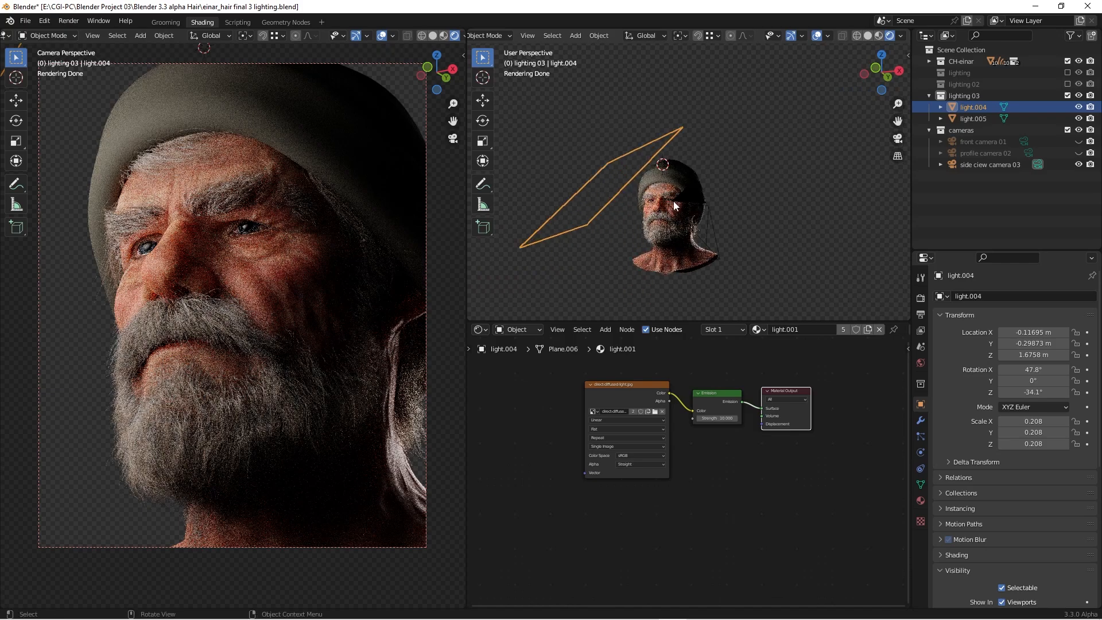
{"action": "mouse_move", "coordinate": [206, 275]}
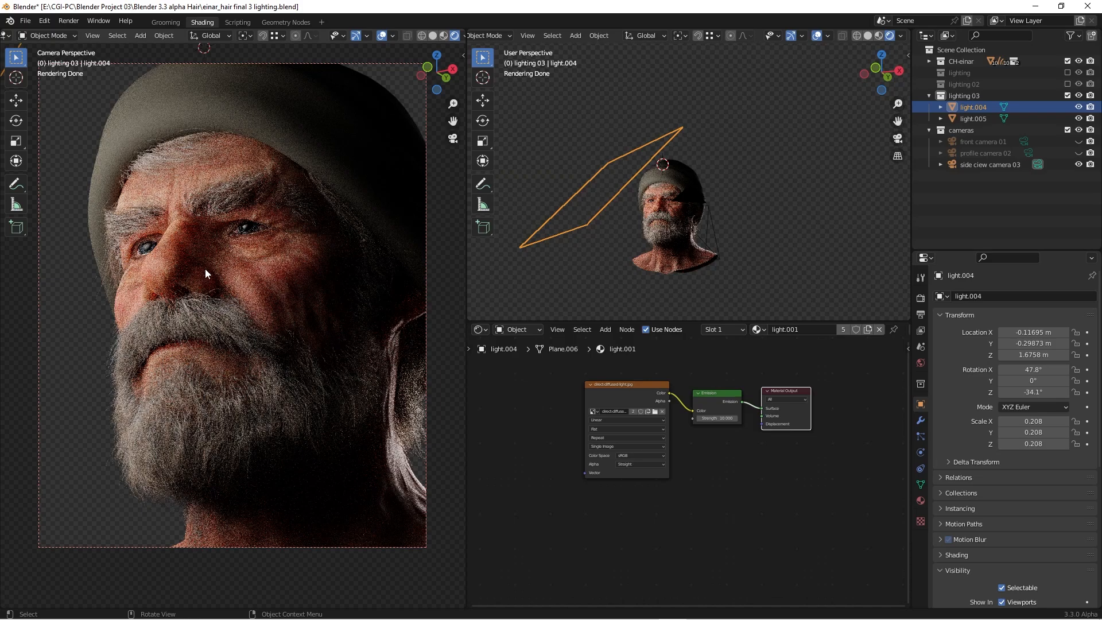
{"action": "mouse_move", "coordinate": [329, 241]}
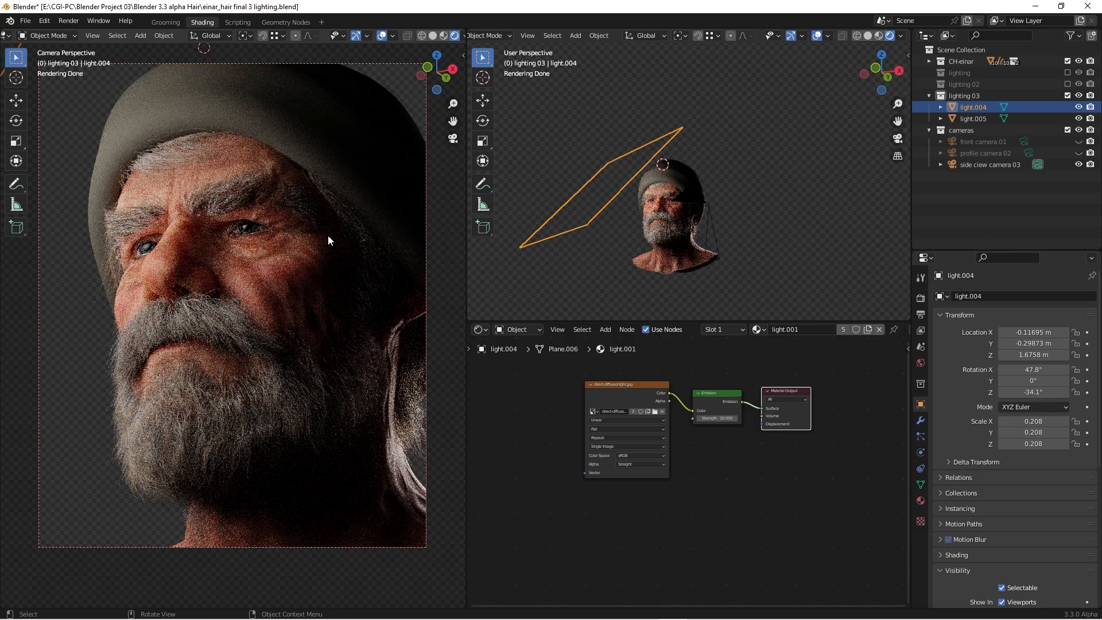
{"action": "mouse_move", "coordinate": [312, 211]}
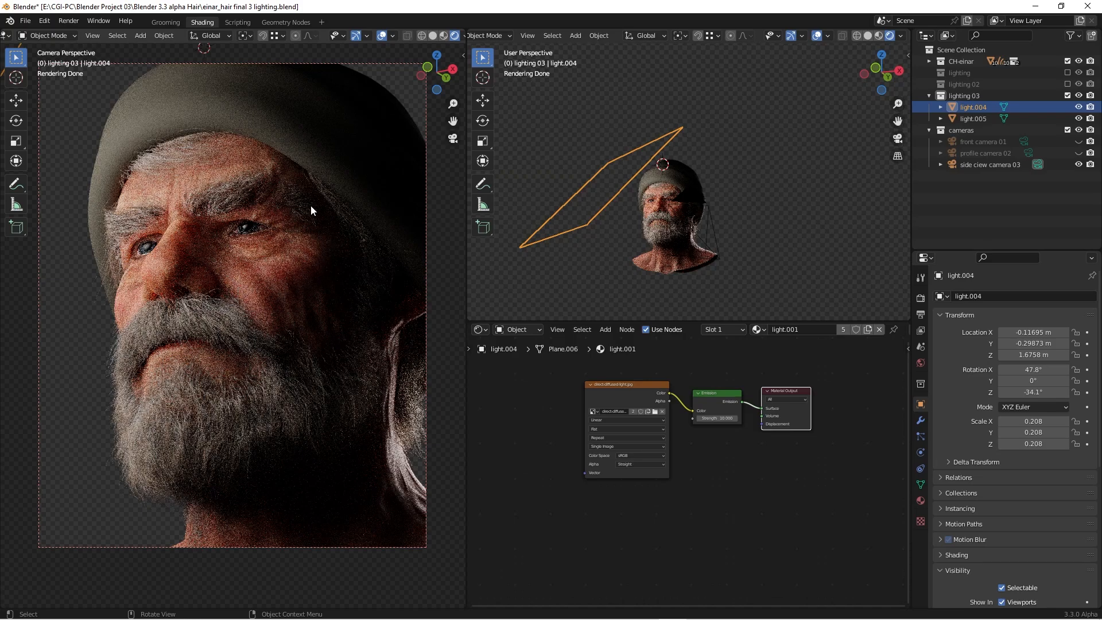
{"action": "mouse_move", "coordinate": [303, 277]}
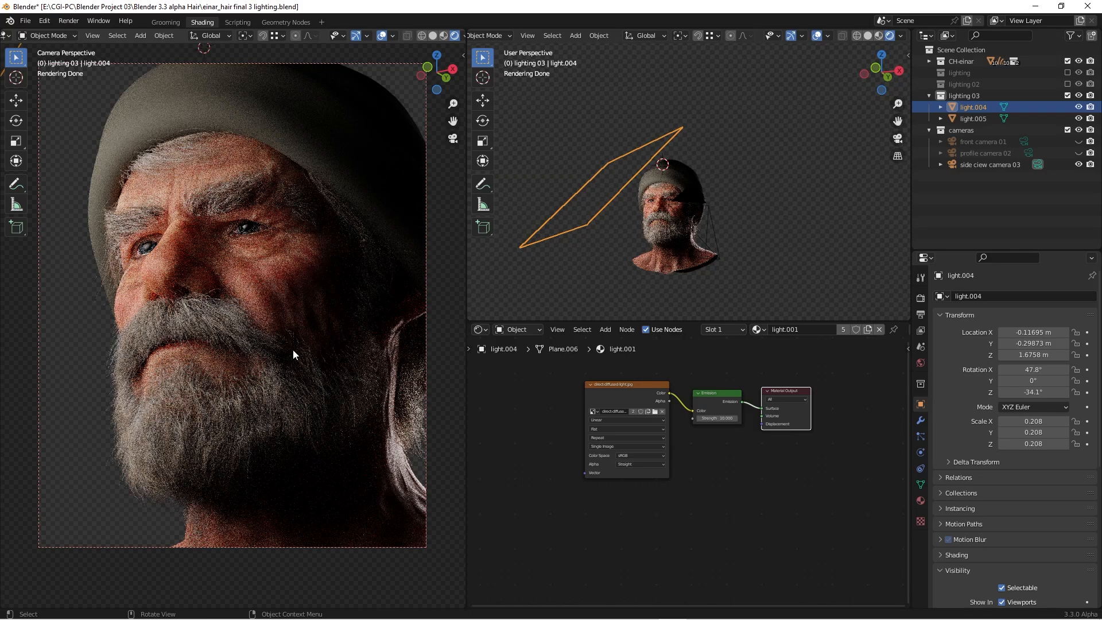
{"action": "mouse_move", "coordinate": [277, 178]}
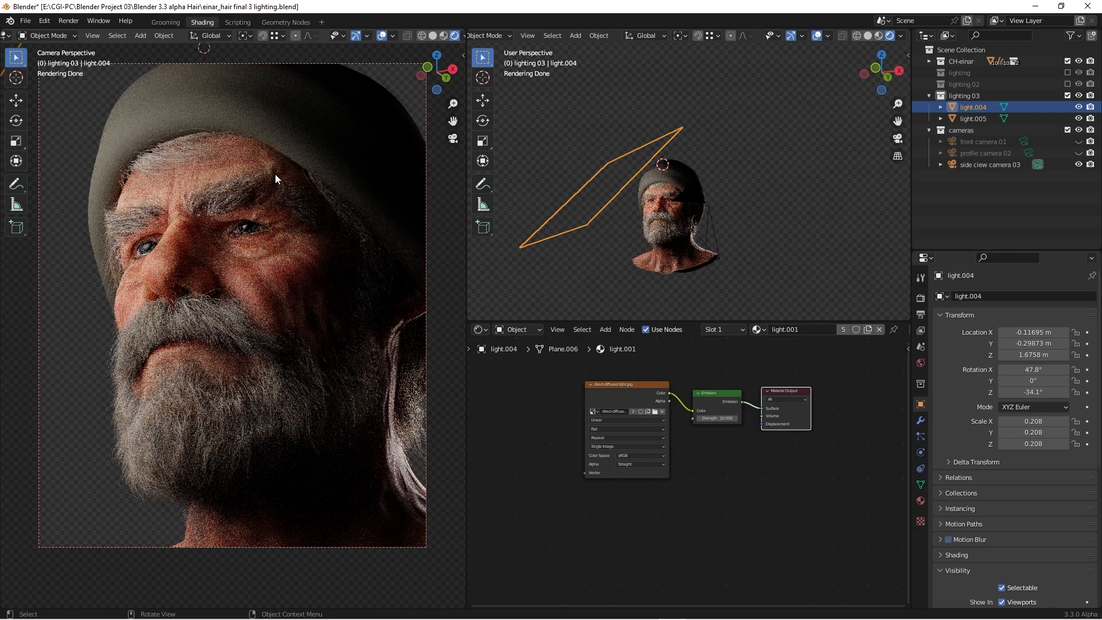
{"action": "mouse_move", "coordinate": [279, 419]}
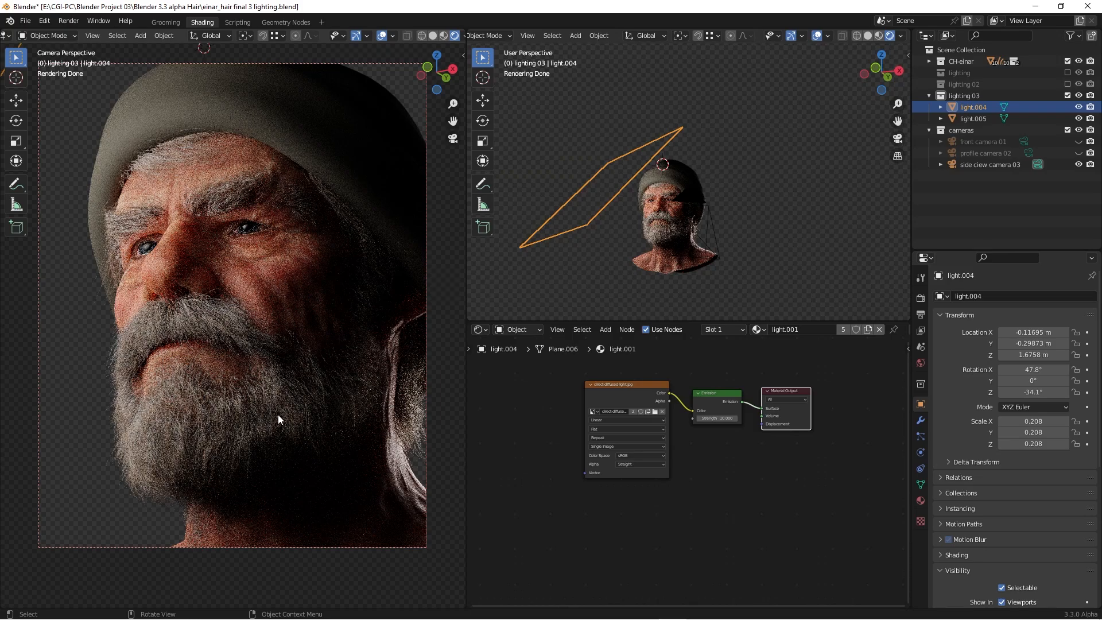
{"action": "mouse_move", "coordinate": [328, 399]}
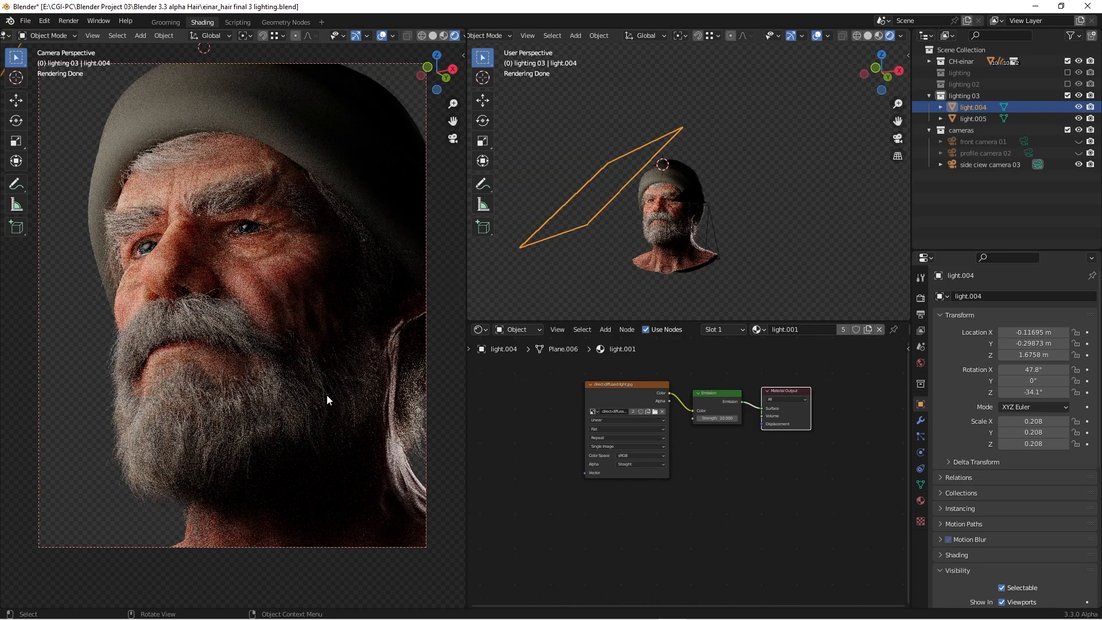
{"action": "mouse_move", "coordinate": [721, 218]}
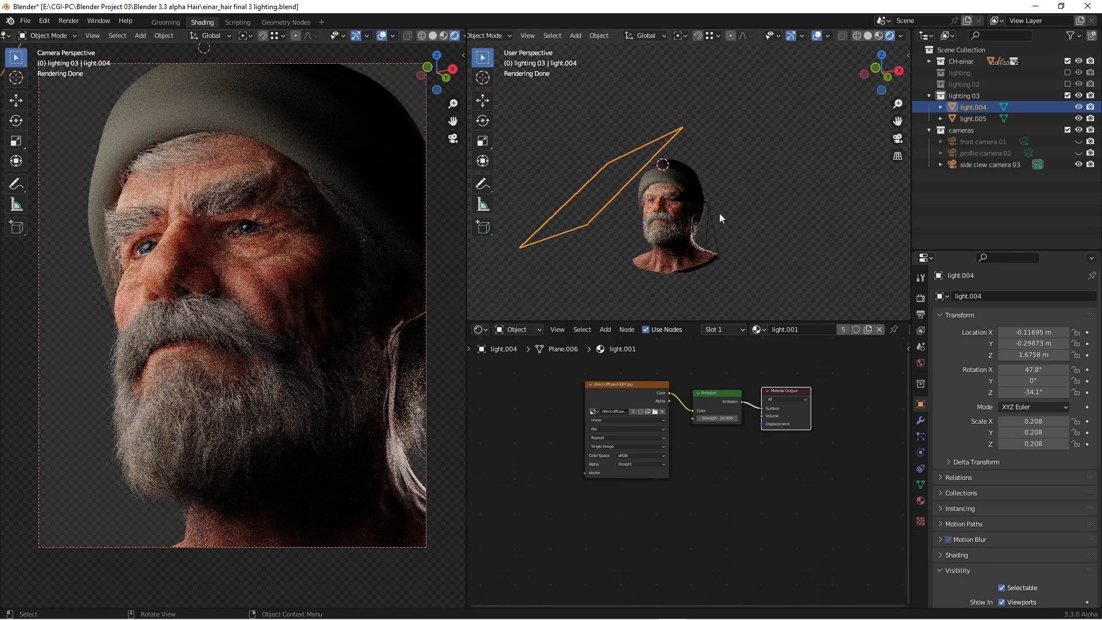
{"action": "left_click", "coordinate": [972, 118]}
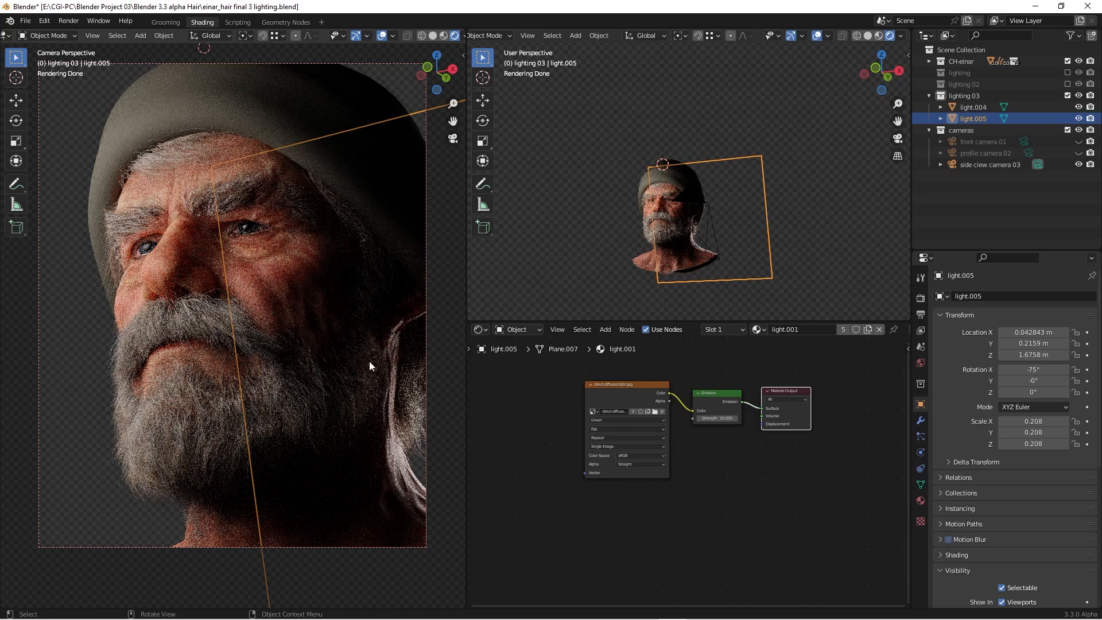
{"action": "mouse_move", "coordinate": [303, 438]}
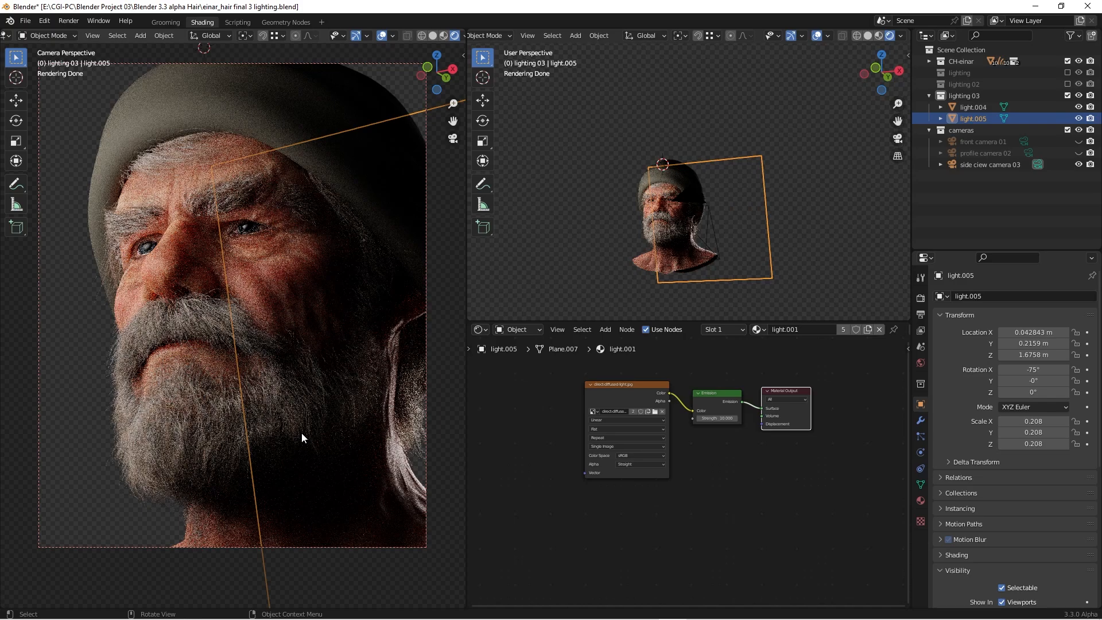
{"action": "mouse_move", "coordinate": [404, 402]}
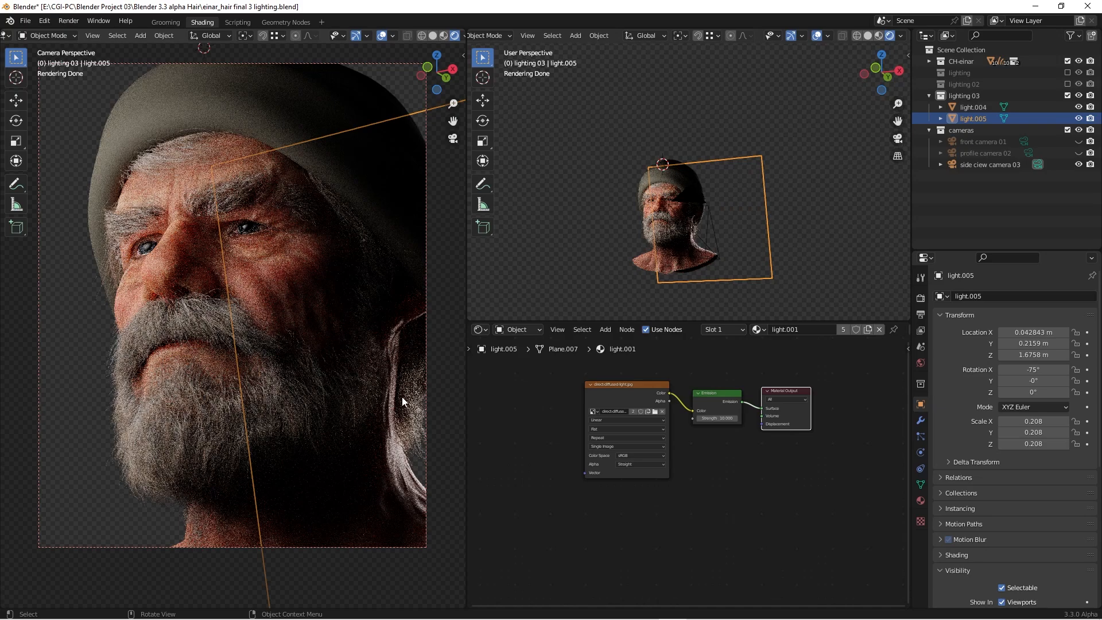
{"action": "mouse_move", "coordinate": [257, 401]}
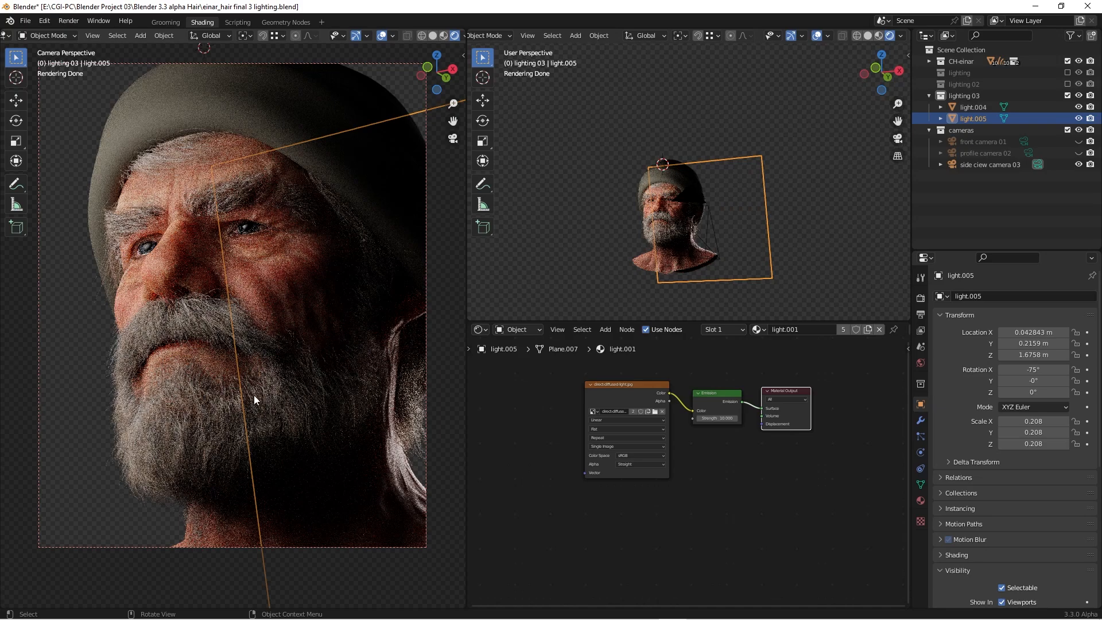
{"action": "mouse_move", "coordinate": [694, 120]}
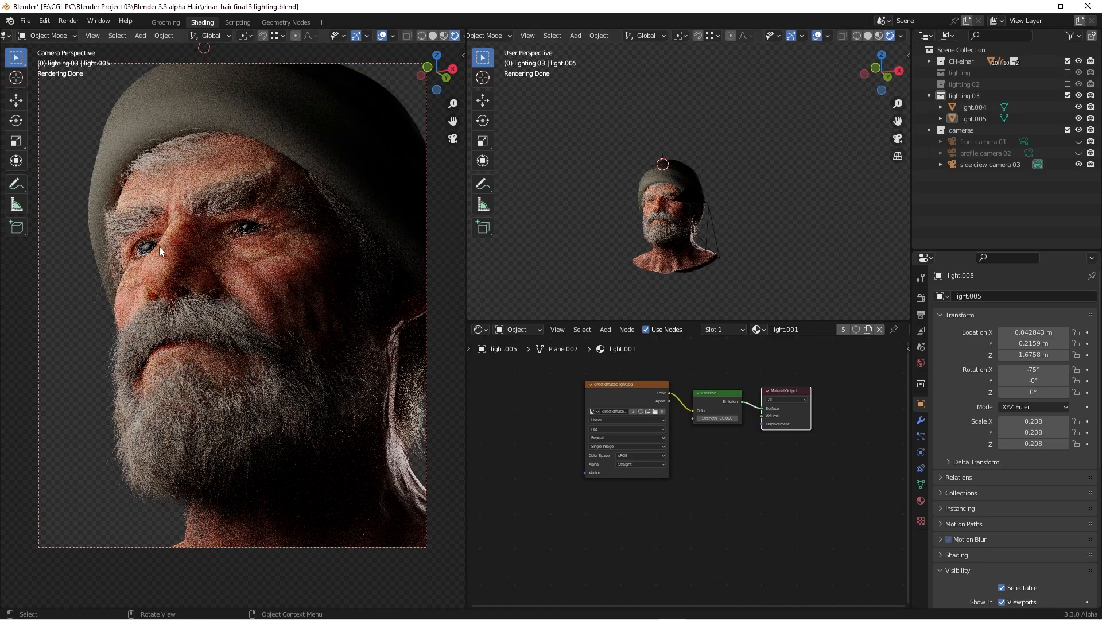
Select light.005 in the Outliner to review its placement and Emission material
{"action": "left_click", "coordinate": [973, 108]}
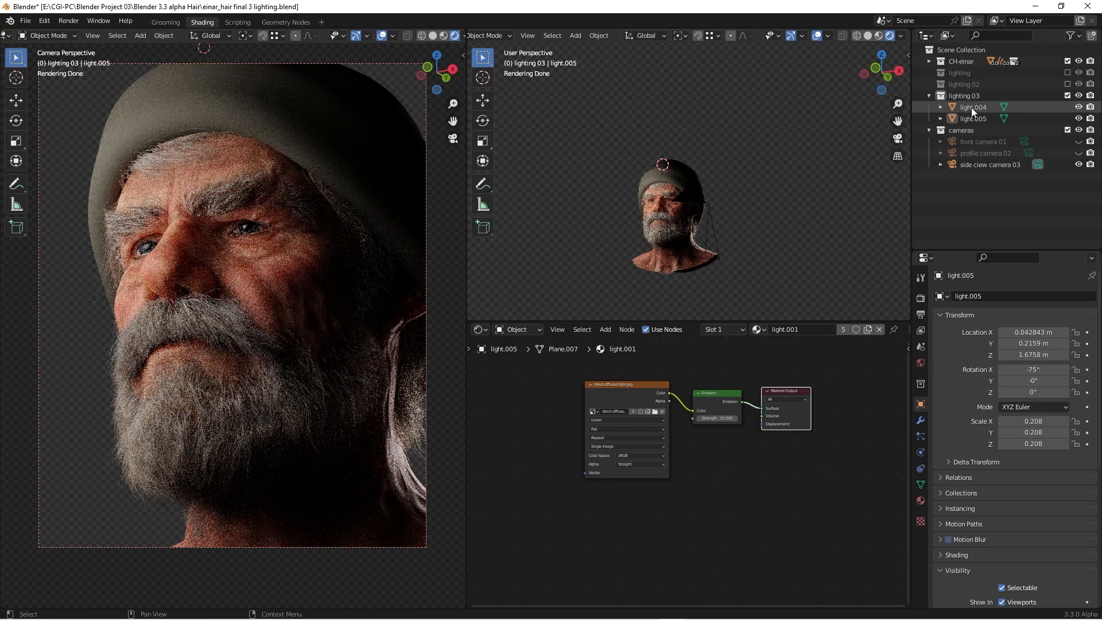
Select the light.004 emission plane to check its tilted placement beside the head
{"action": "left_click", "coordinate": [973, 107]}
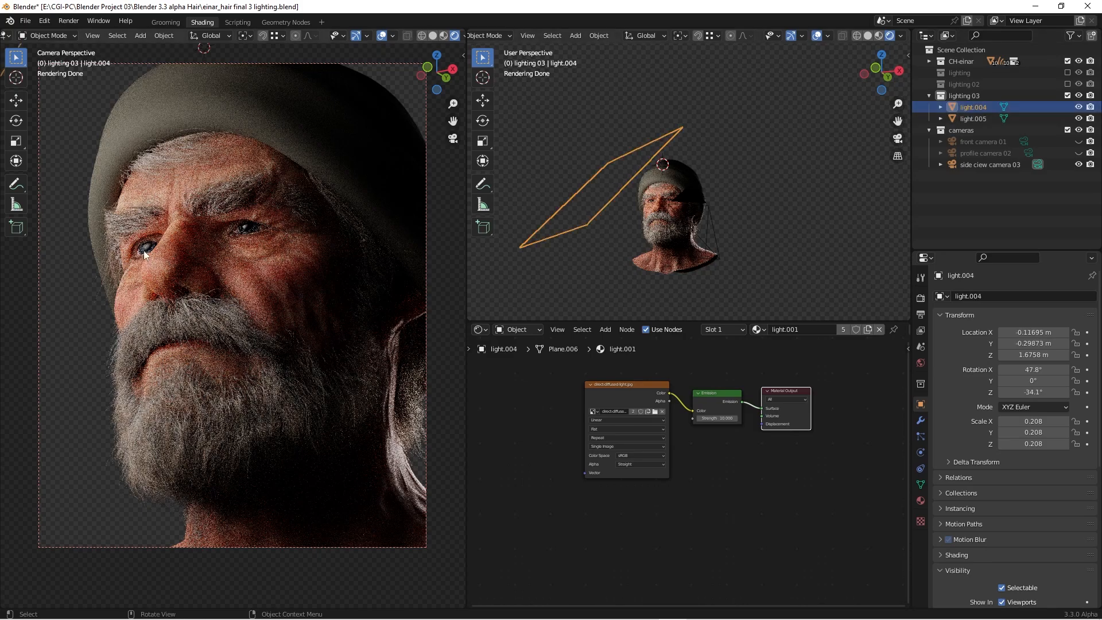
{"action": "mouse_move", "coordinate": [159, 248]}
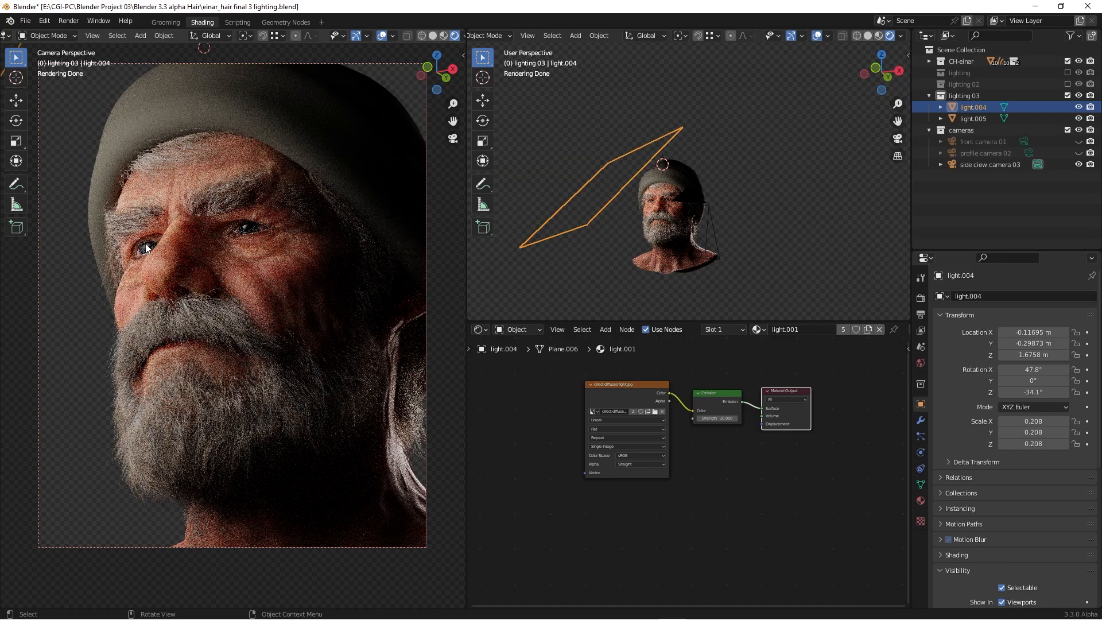
{"action": "mouse_move", "coordinate": [198, 253]}
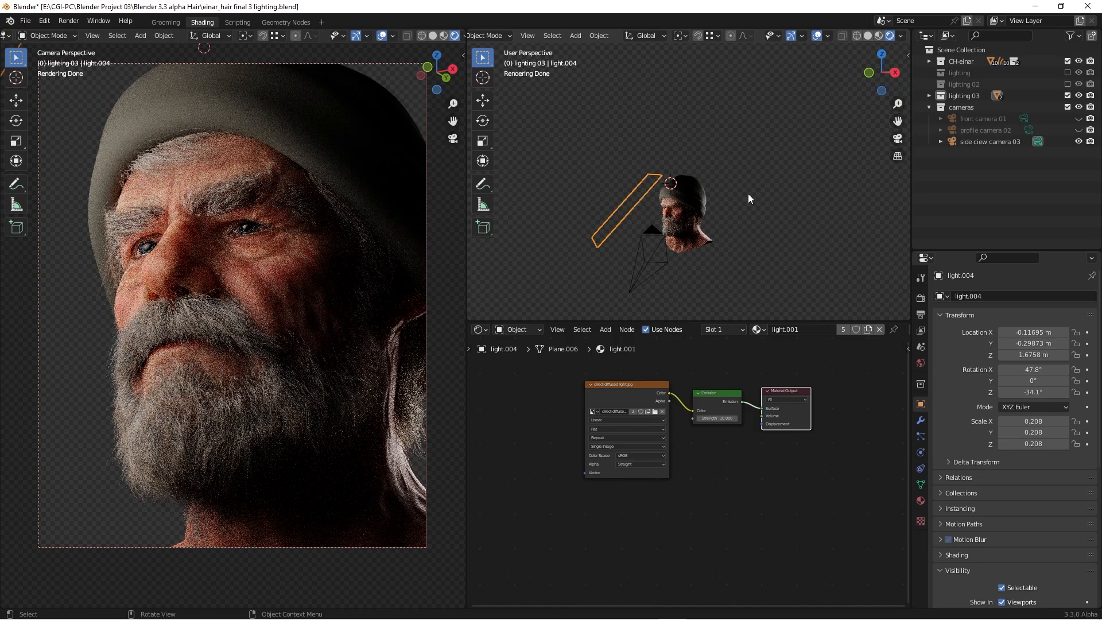
{"action": "mouse_move", "coordinate": [717, 225]}
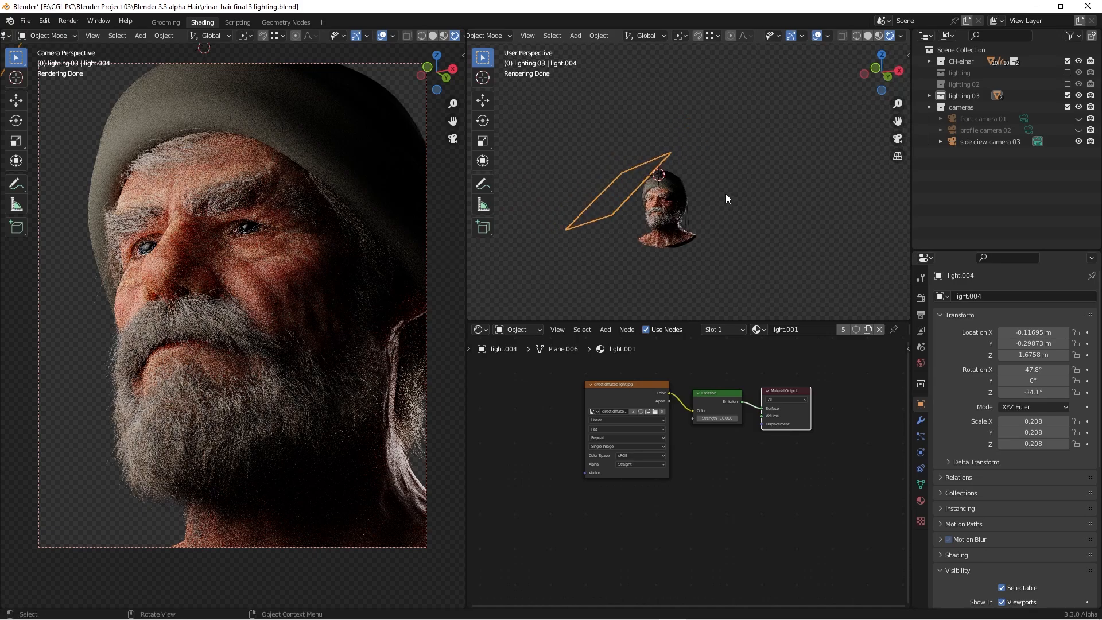
{"action": "mouse_move", "coordinate": [720, 195]}
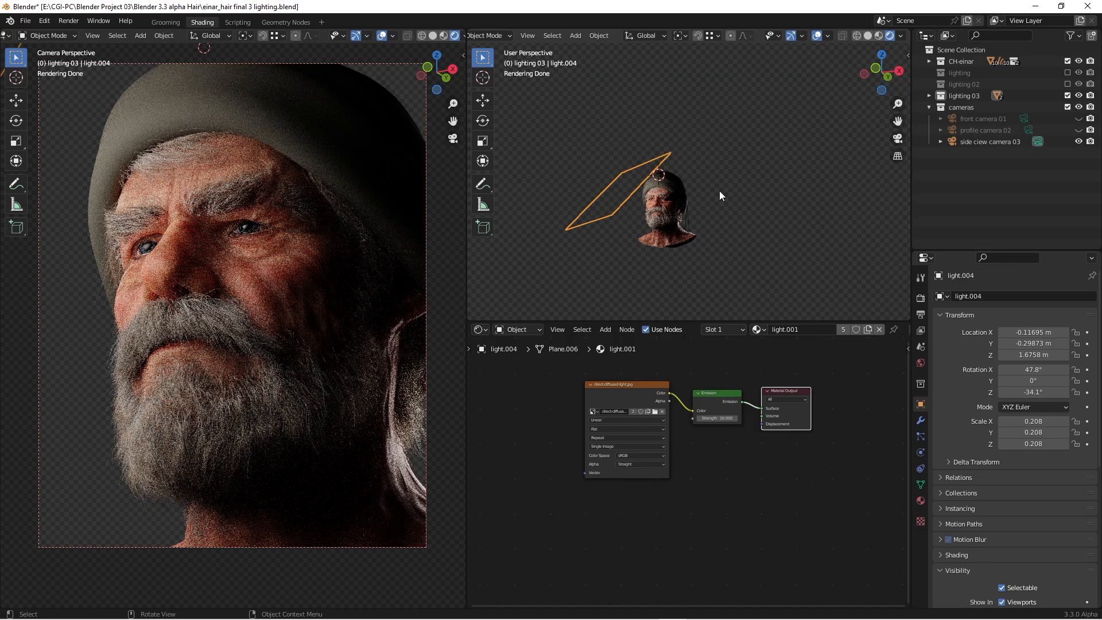